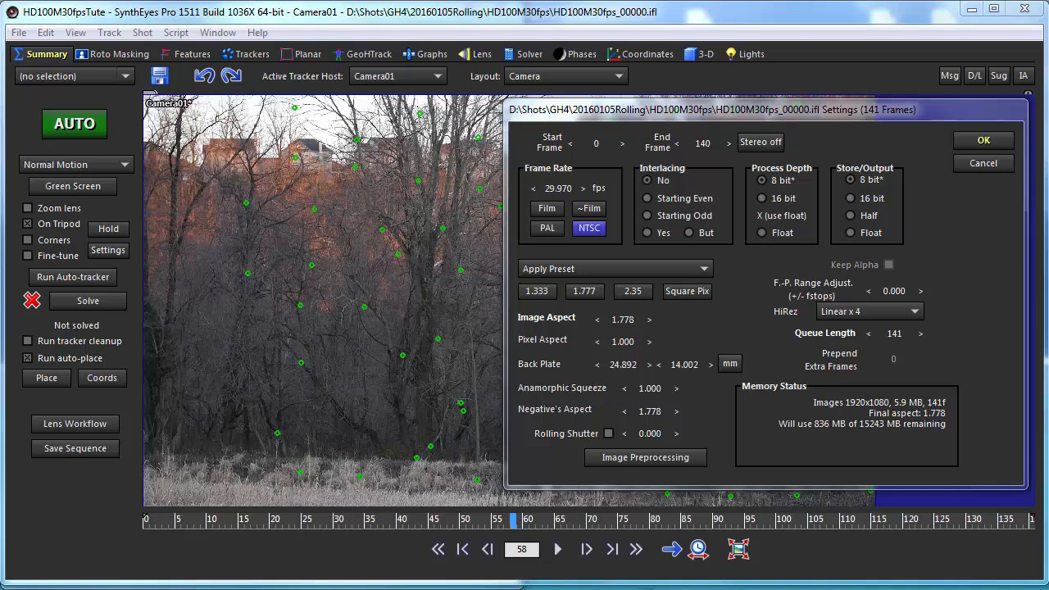
mouse_move(505, 515)
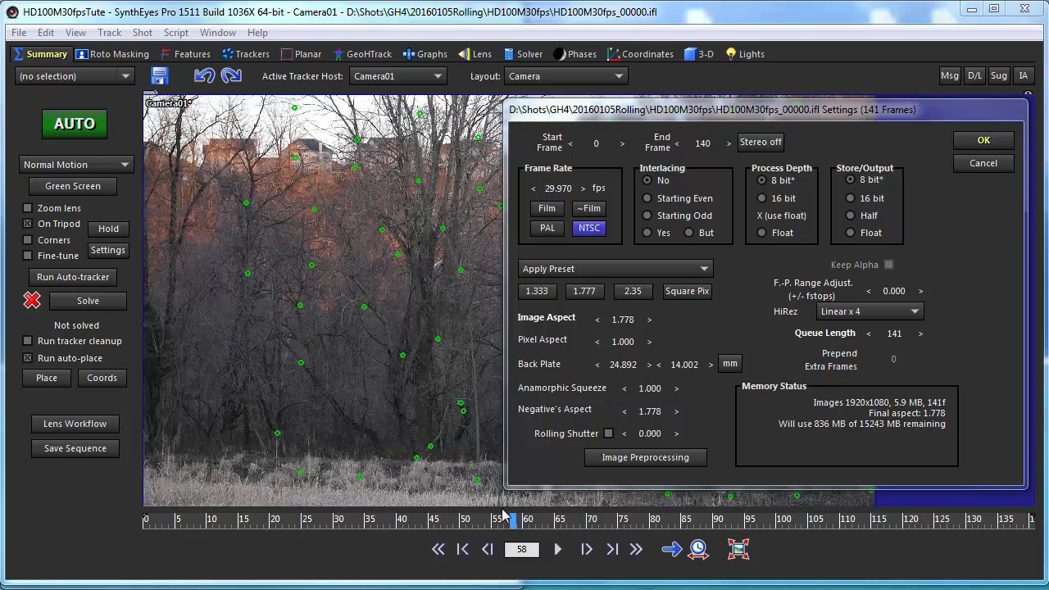
mouse_move(679, 443)
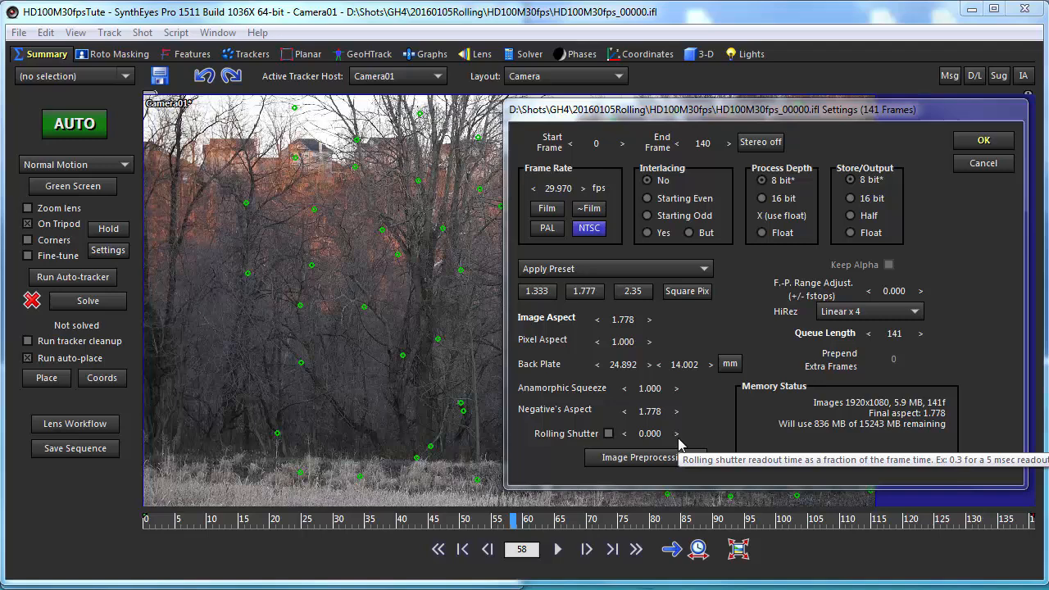
mouse_move(541, 469)
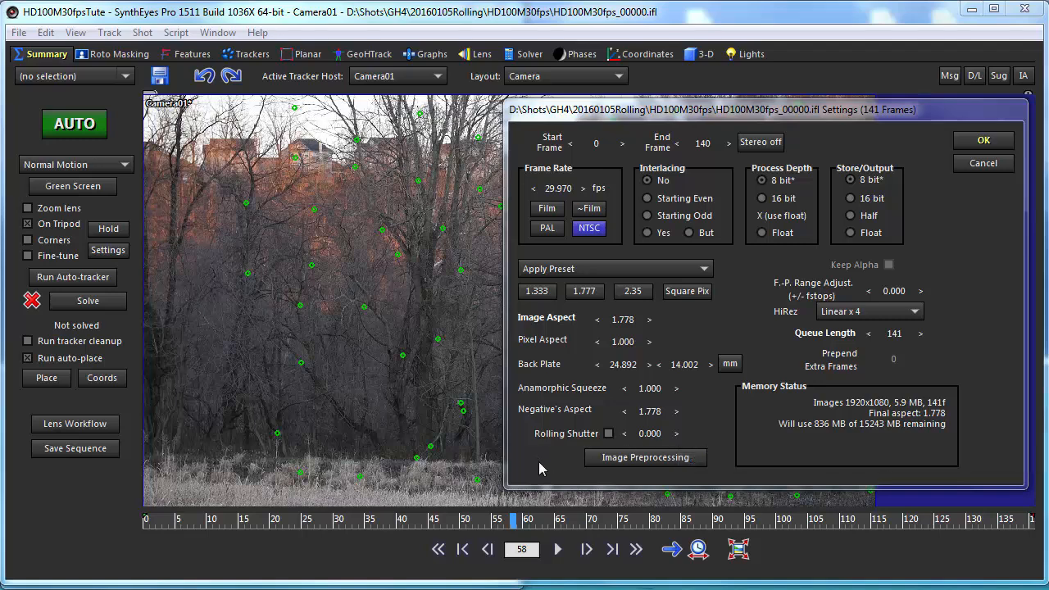
mouse_move(649, 439)
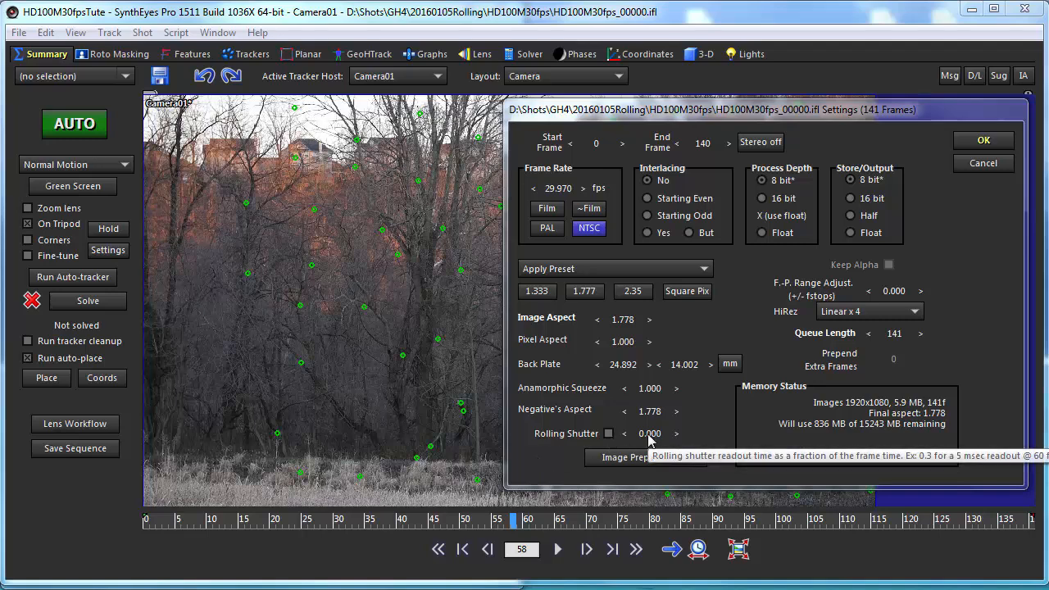
mouse_move(531, 462)
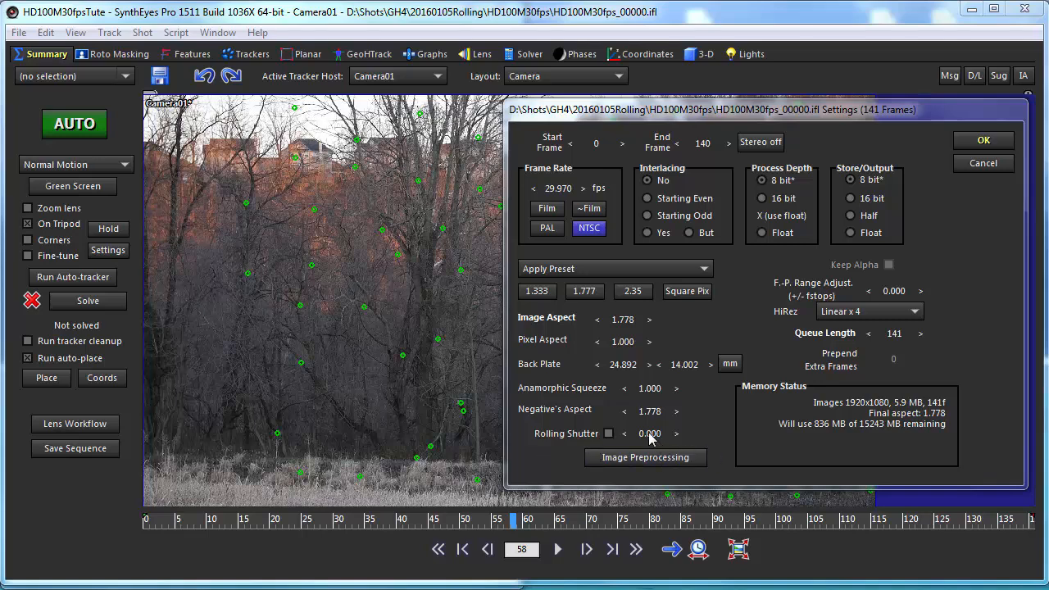
mouse_move(572, 475)
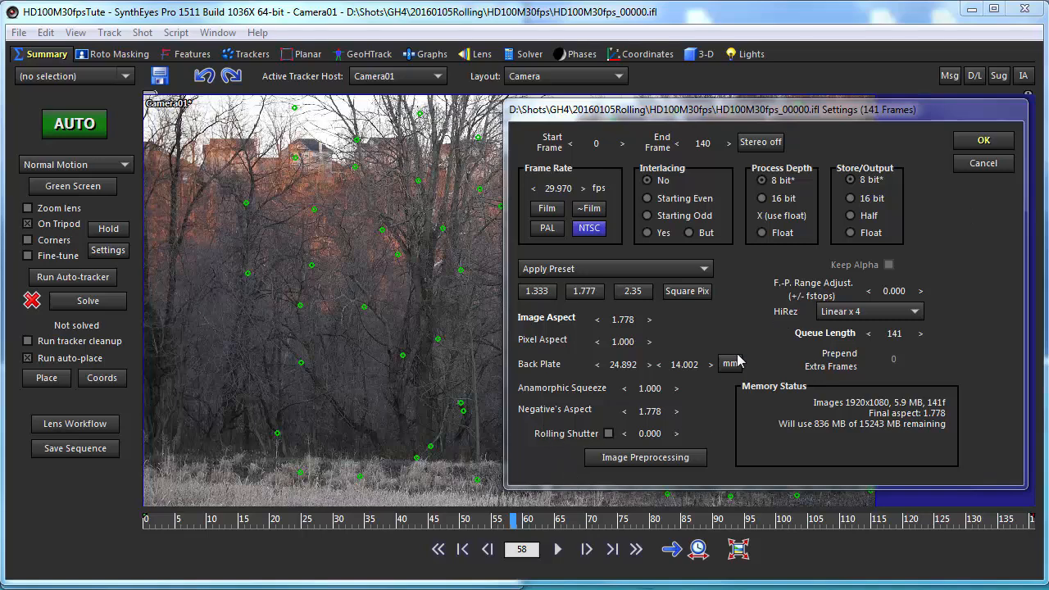
mouse_move(577, 446)
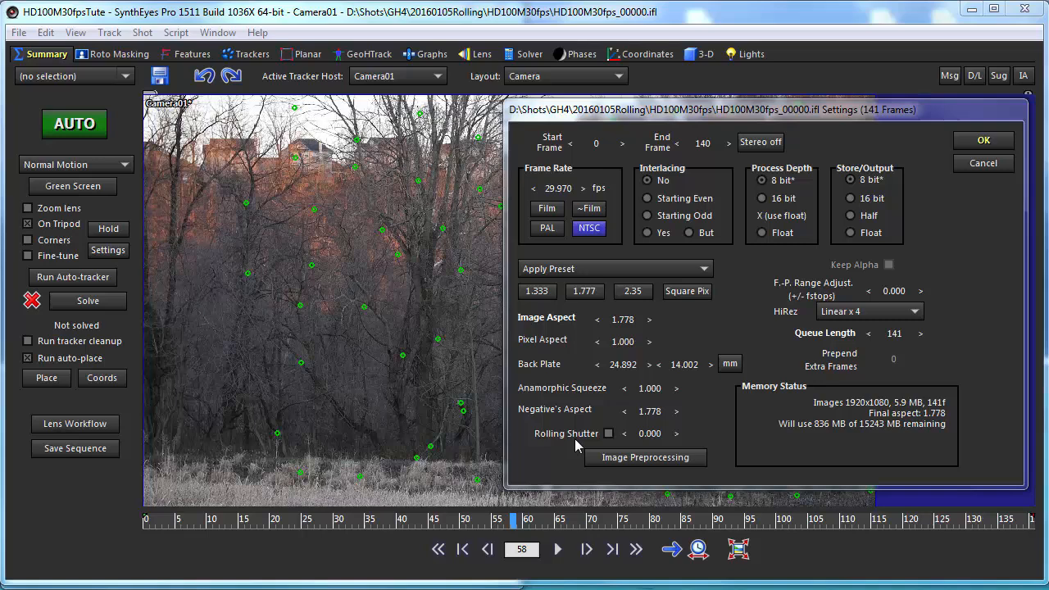
mouse_move(544, 479)
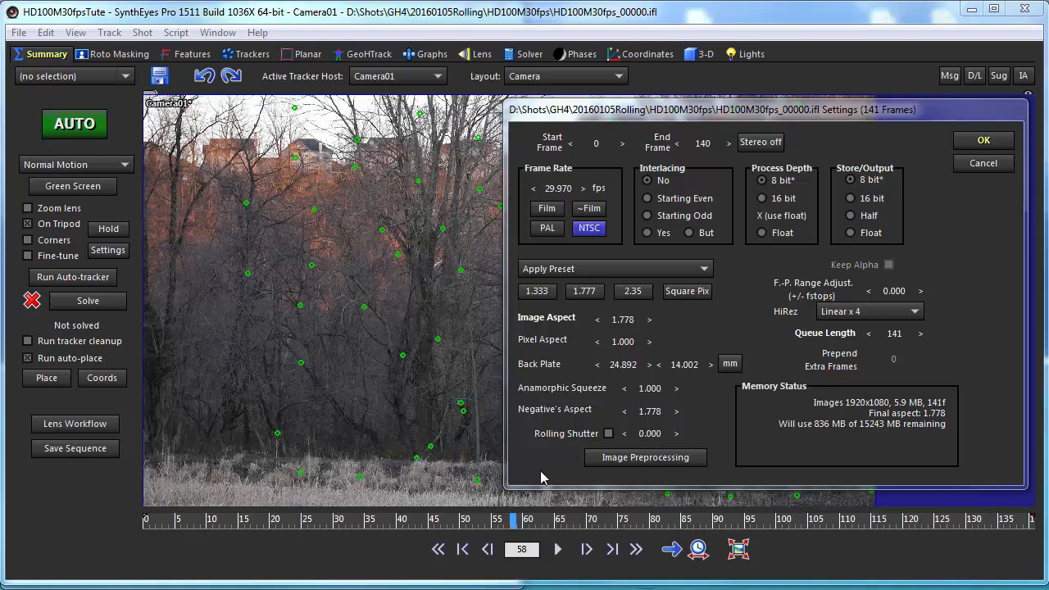
mouse_move(761, 492)
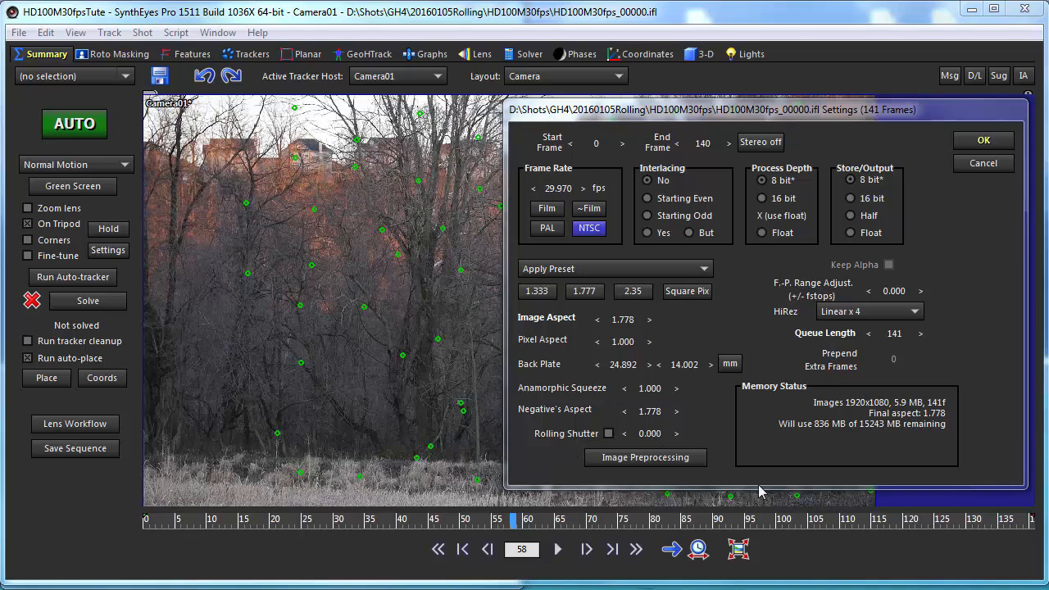
mouse_move(984, 141)
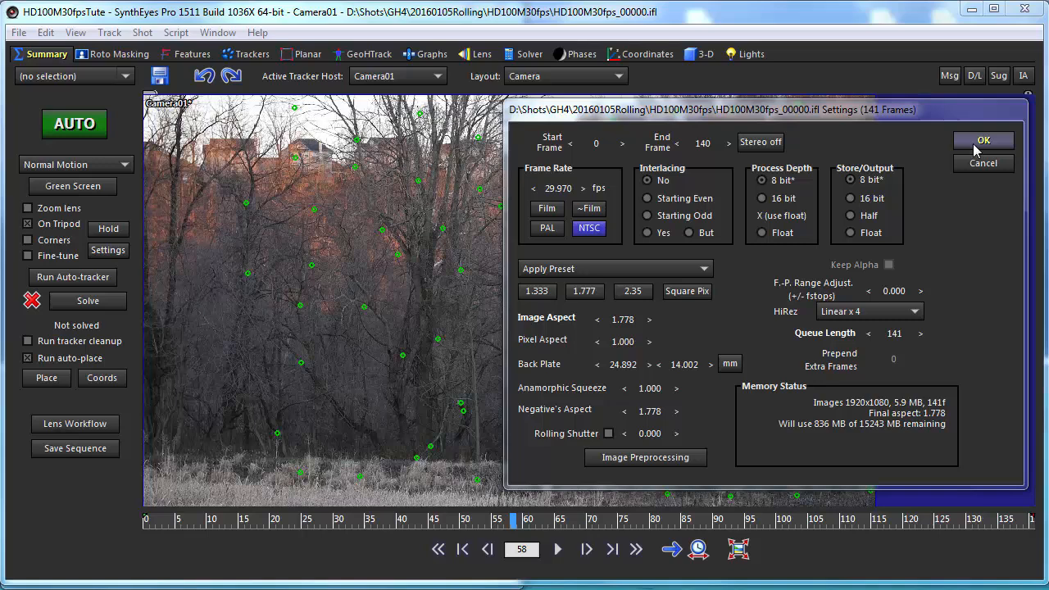
Accept the Shot Settings and launch the rolling-shutter optimization script from the Script menu.
left_click(984, 141)
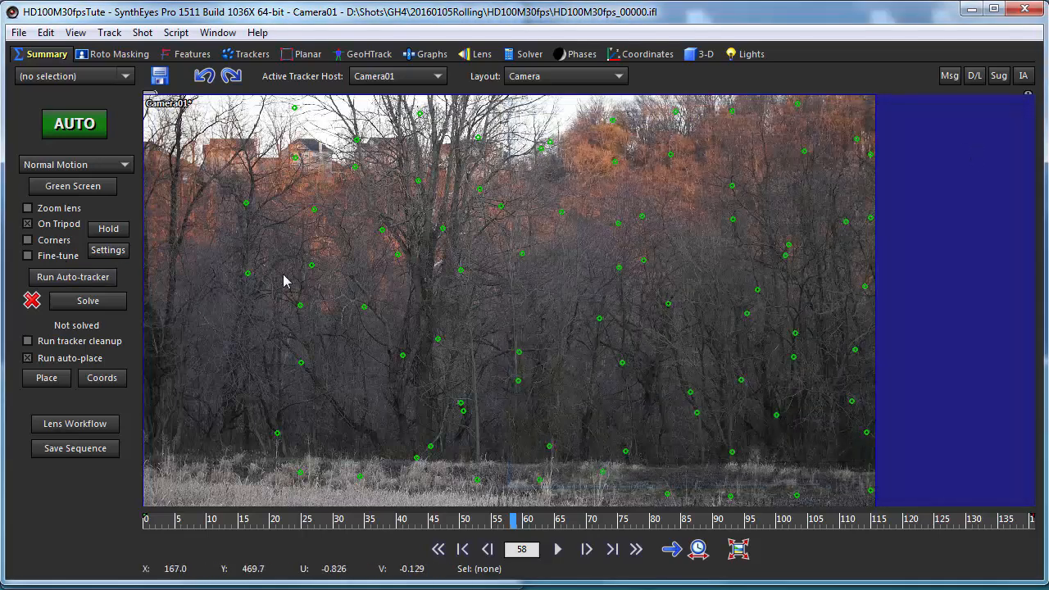
mouse_move(227, 533)
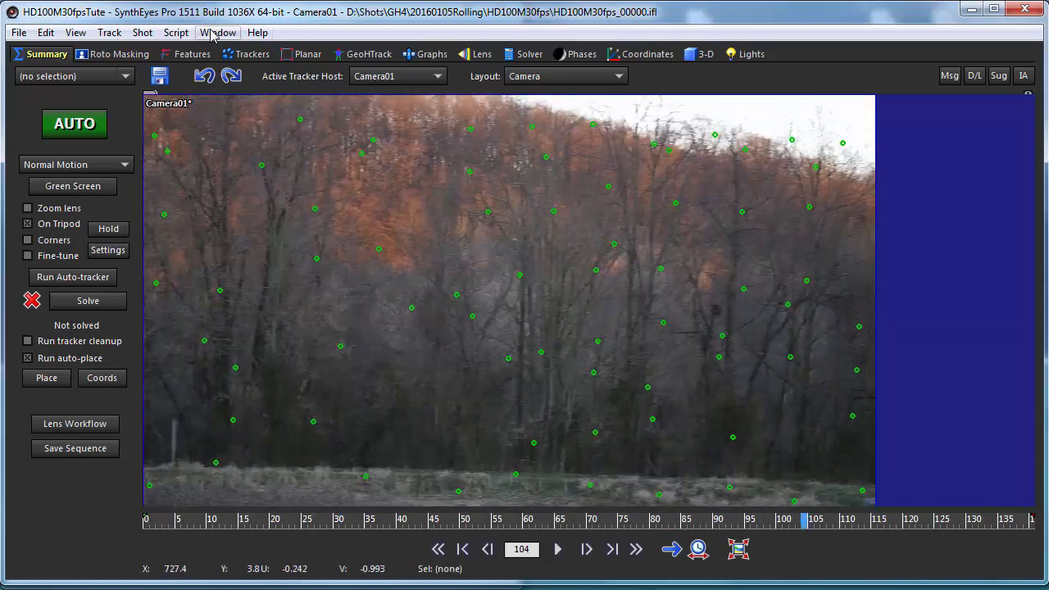
mouse_move(177, 33)
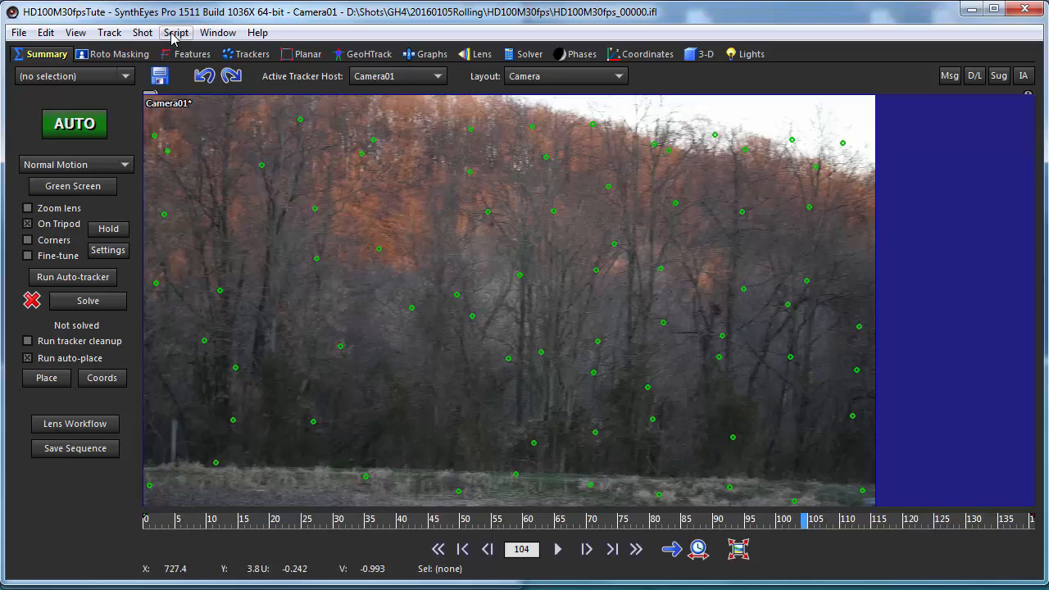
left_click(177, 33)
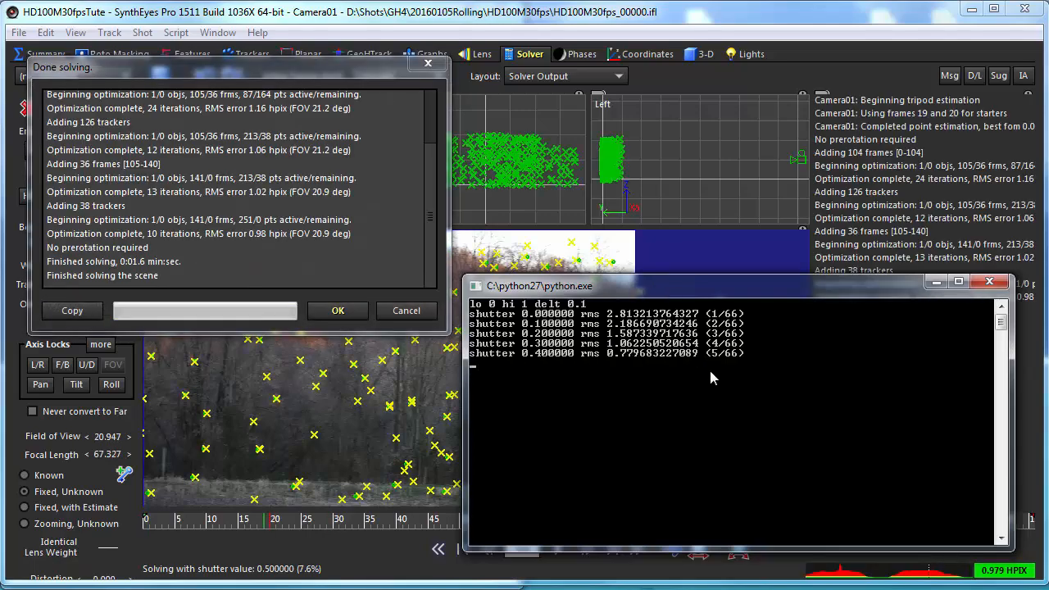
Let the coarse sweep settle on shutter 0.4 (RMS 0.777) and continue into the 0.02 and 0.004-step refinements.
left_click(338, 310)
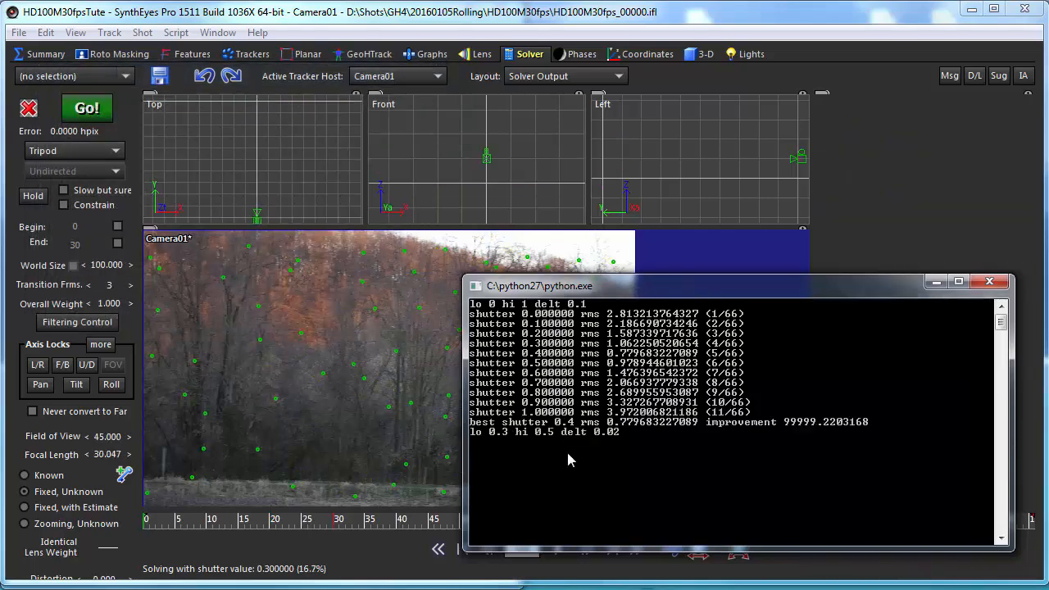
left_click(85, 108)
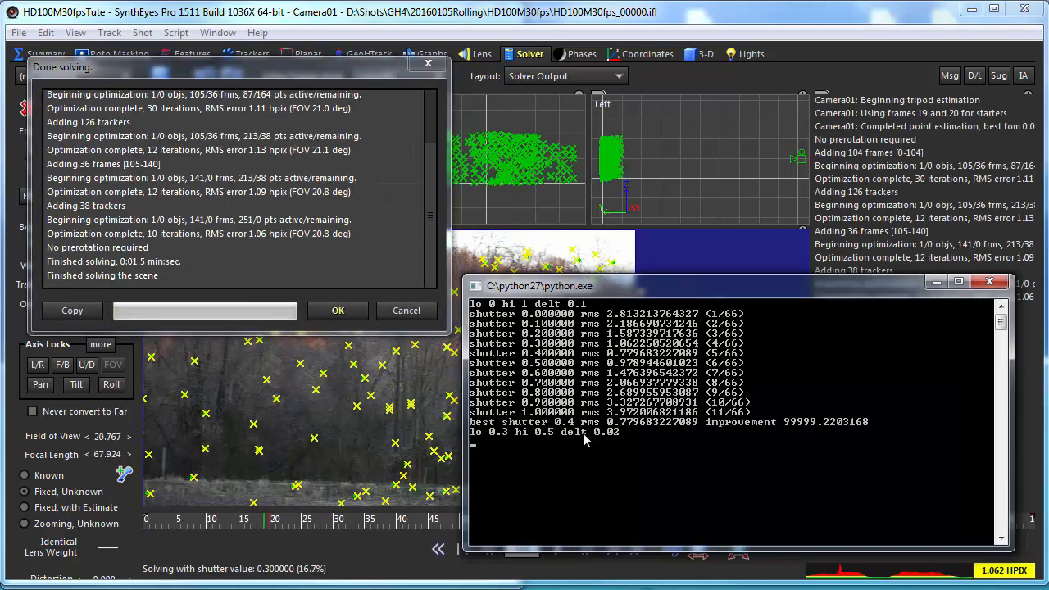
left_click(338, 310)
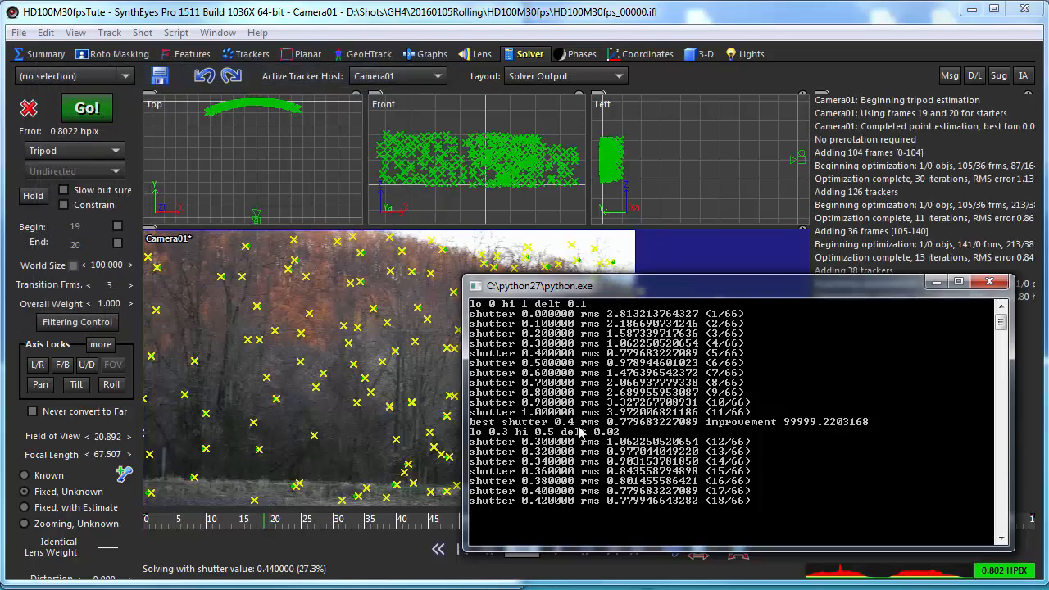
left_click(86, 108)
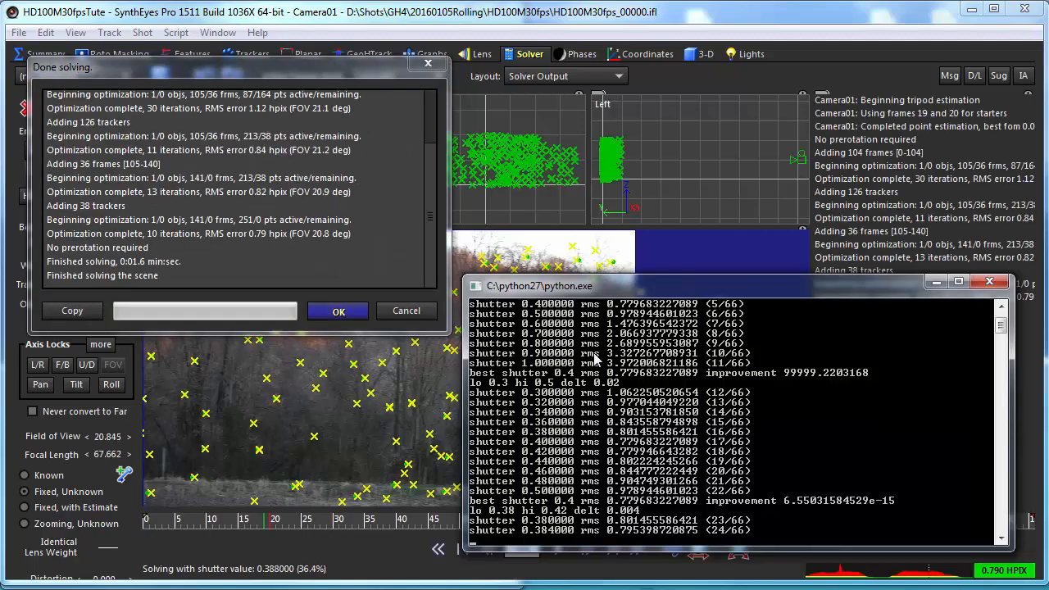
left_click(337, 311)
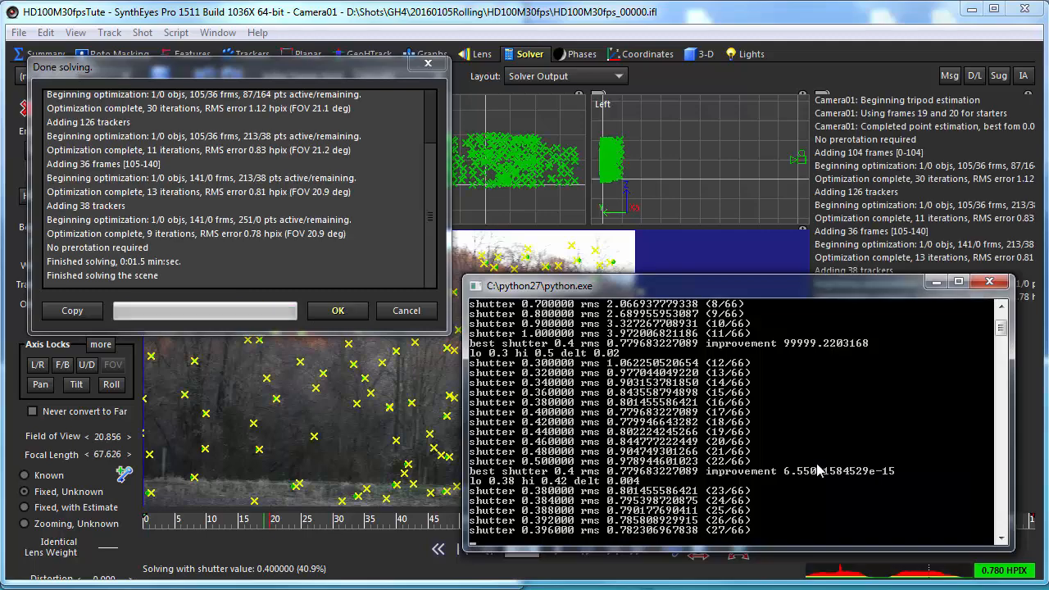
Keep the script re-solving as the 0.004 and 0.0008-step sweeps narrow the shutter to about 0.408 (RMS ~0.771).
left_click(338, 310)
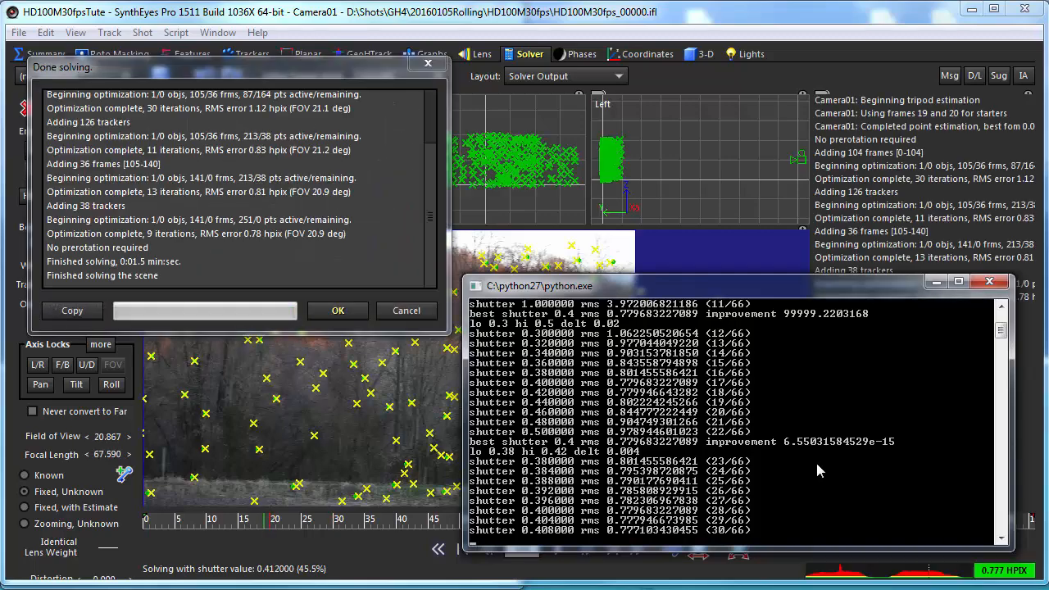
left_click(338, 310)
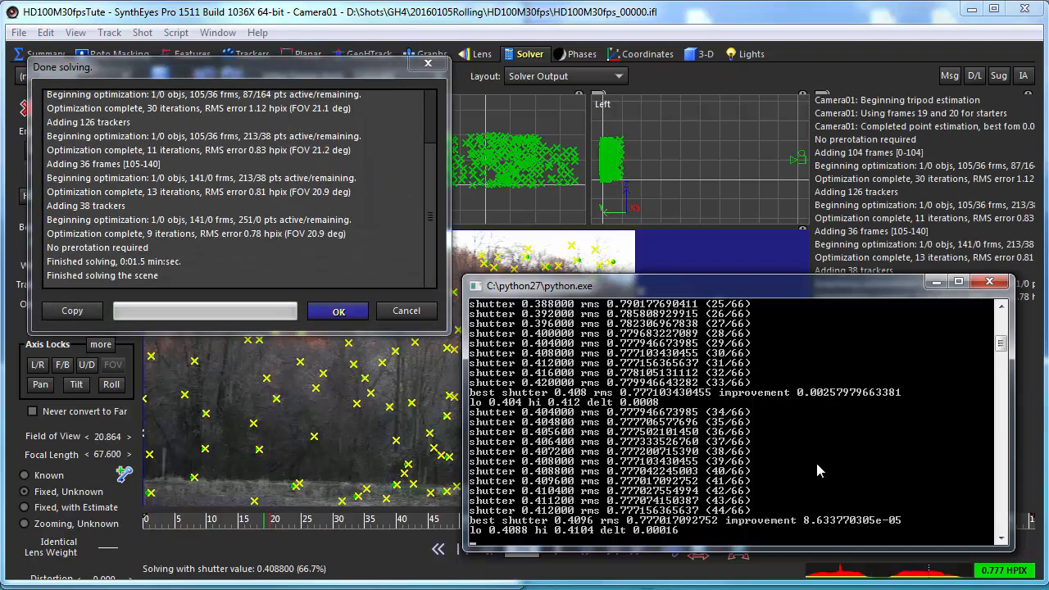
left_click(338, 310)
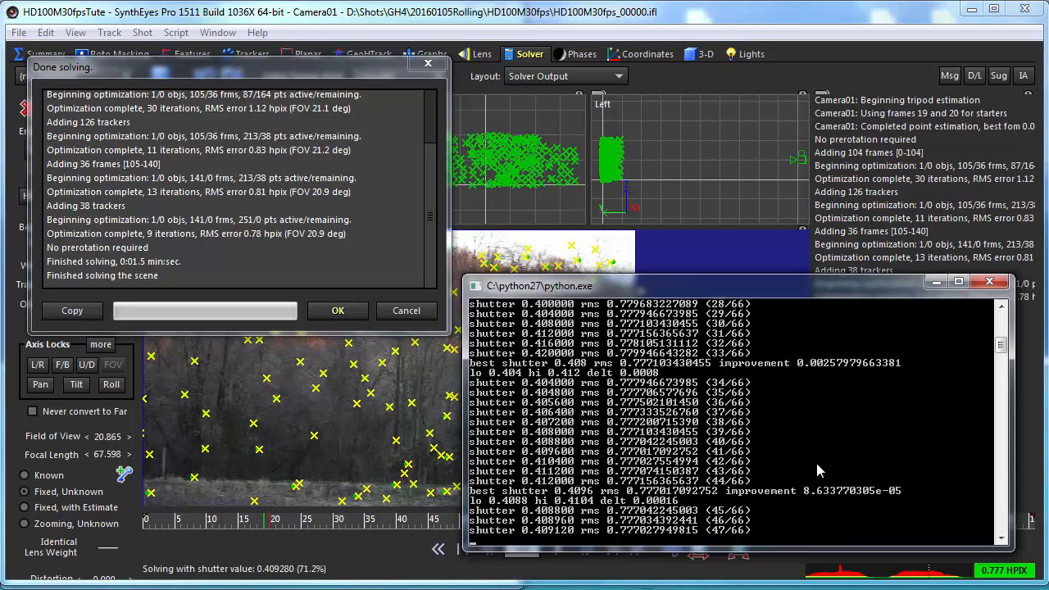
left_click(338, 310)
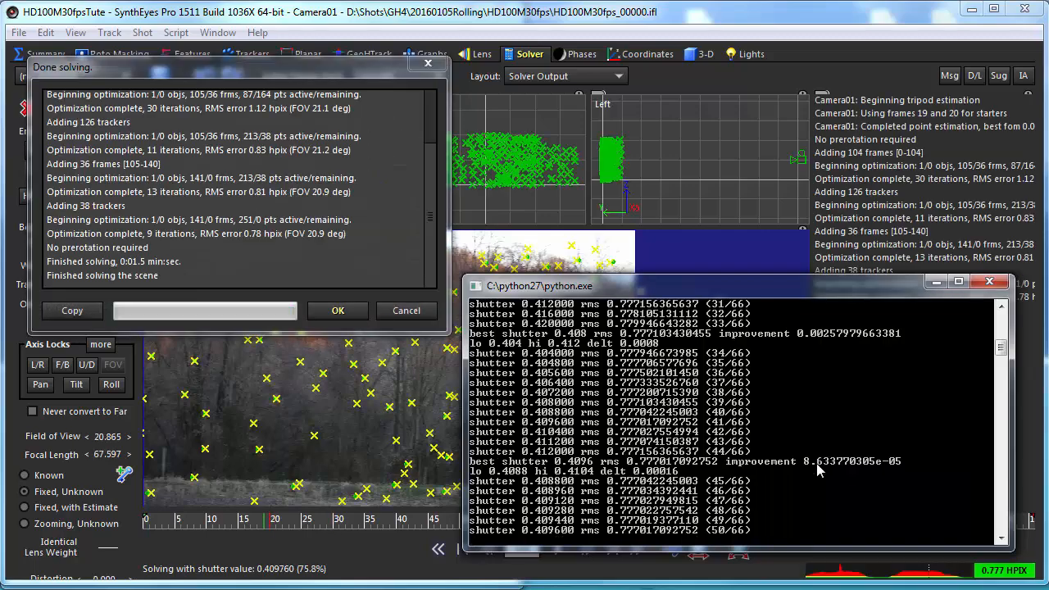
Read the final result — shutter 0.4098, 13.7 msec readout at 29.97 fps, RMS 0.7770 — and dismiss the python.exe console.
left_click(338, 310)
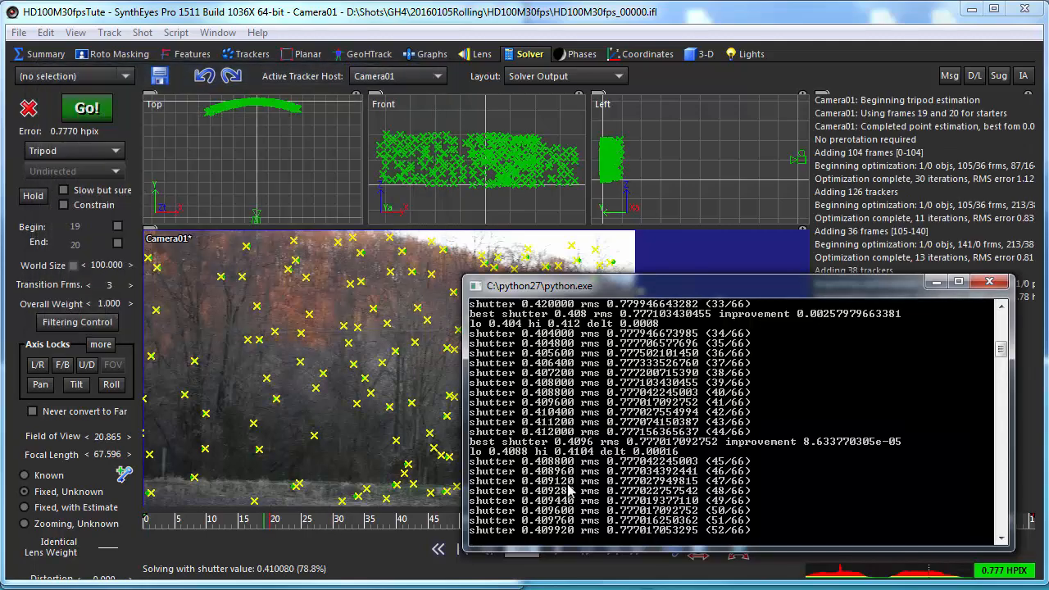
left_click(85, 108)
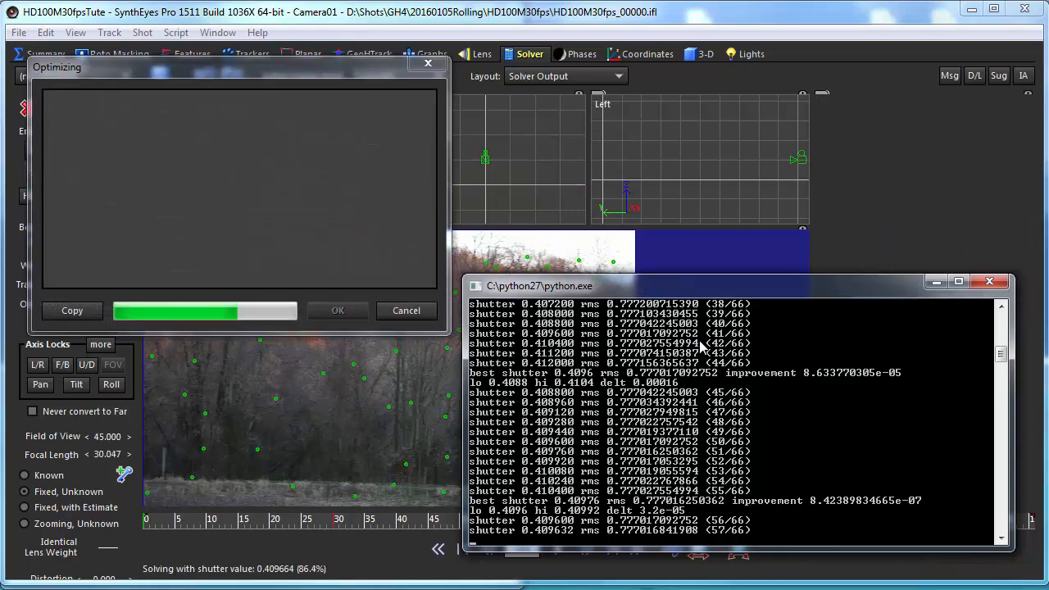
left_click(406, 310)
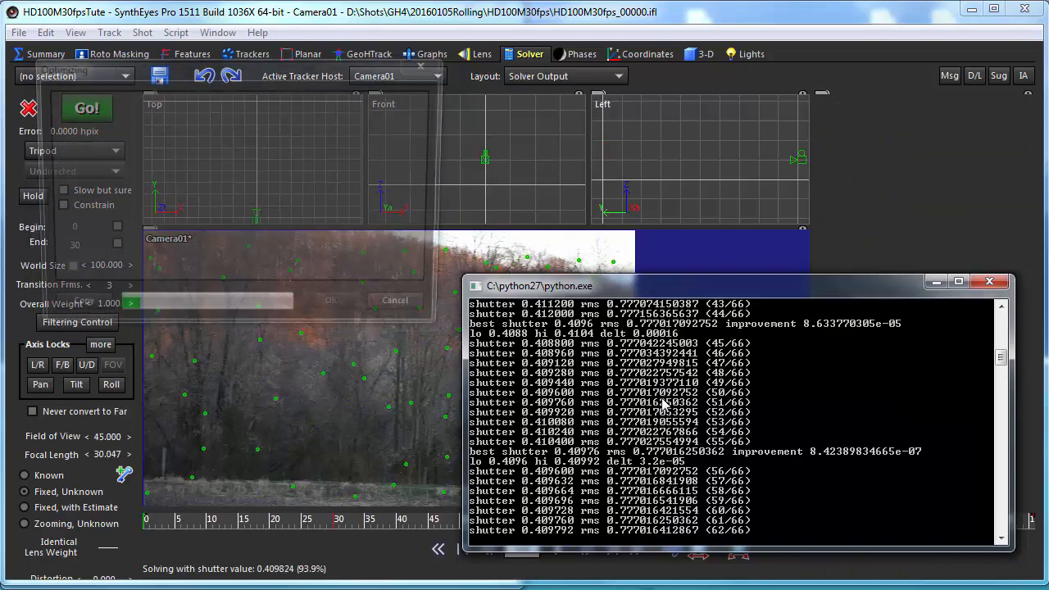
left_click(85, 108)
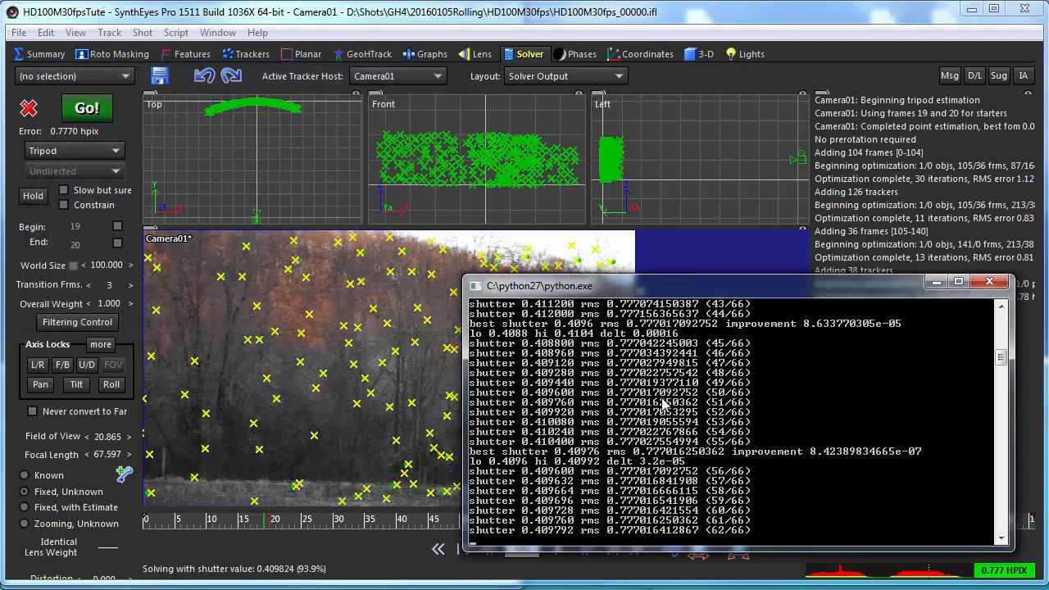
left_click(86, 108)
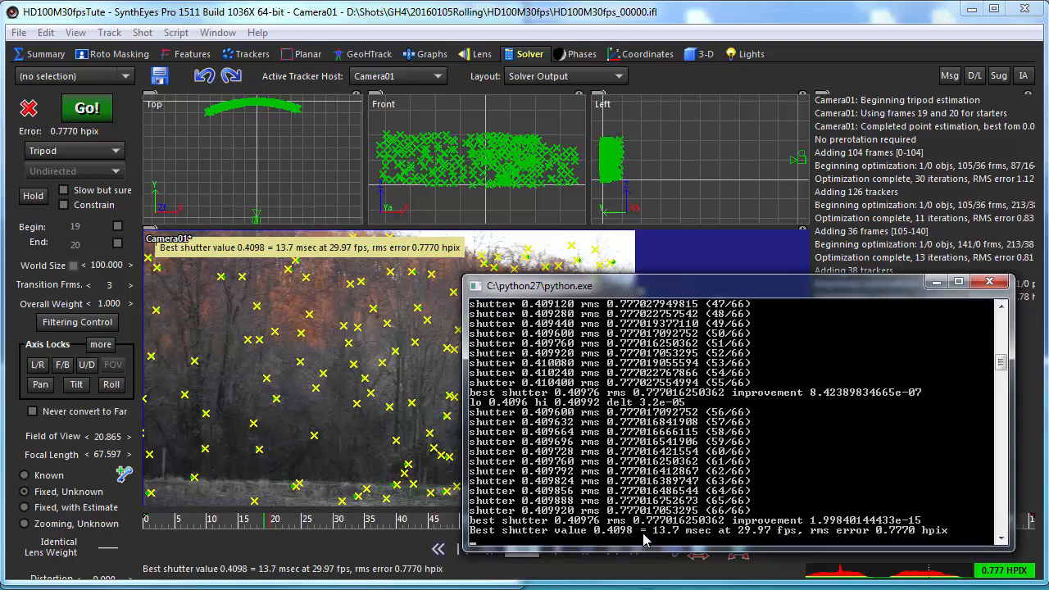
mouse_move(620, 541)
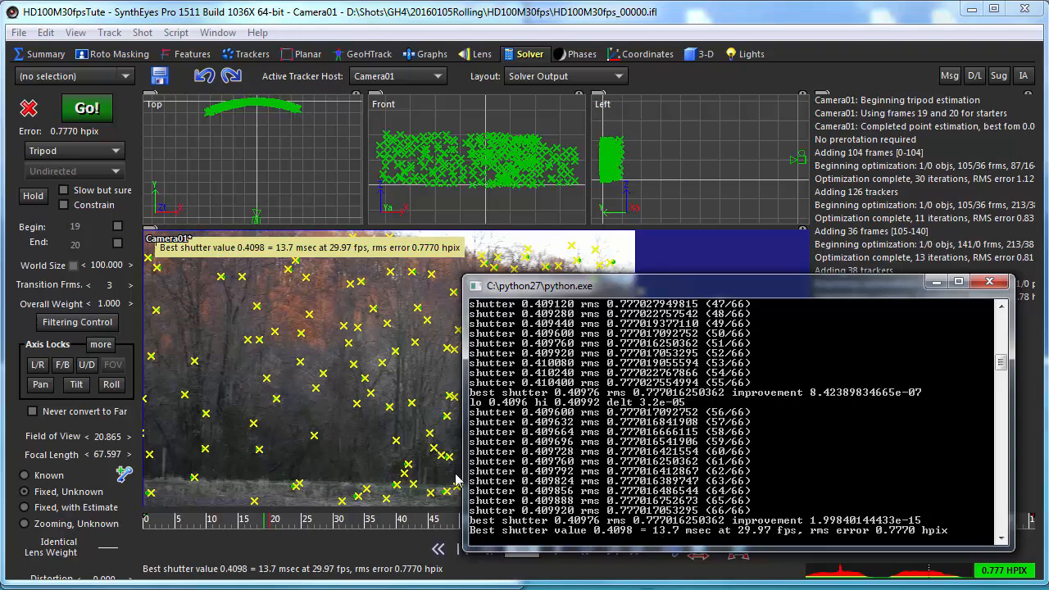
mouse_move(282, 254)
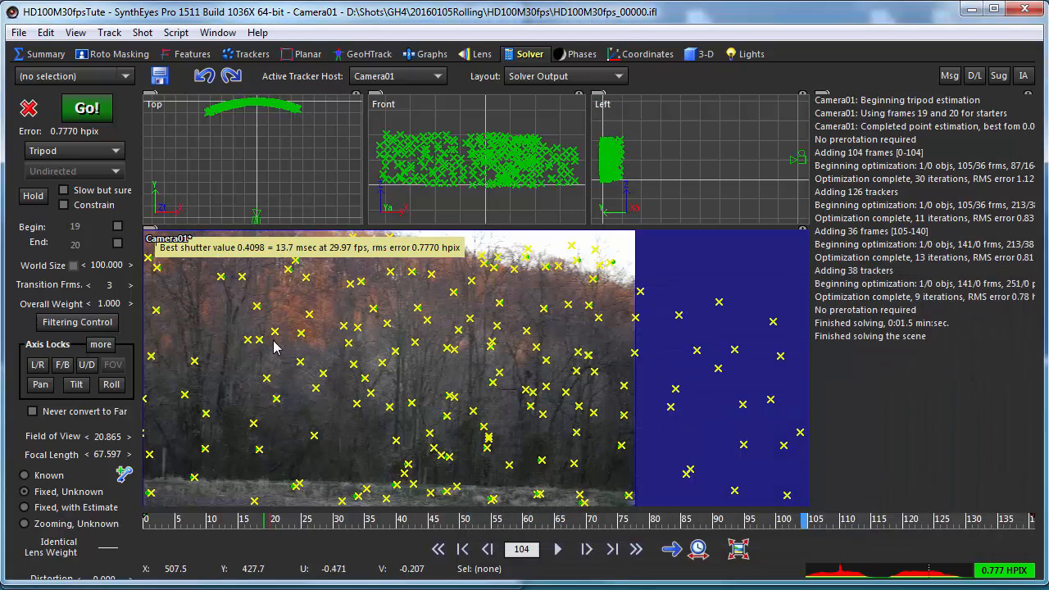
mouse_move(410, 399)
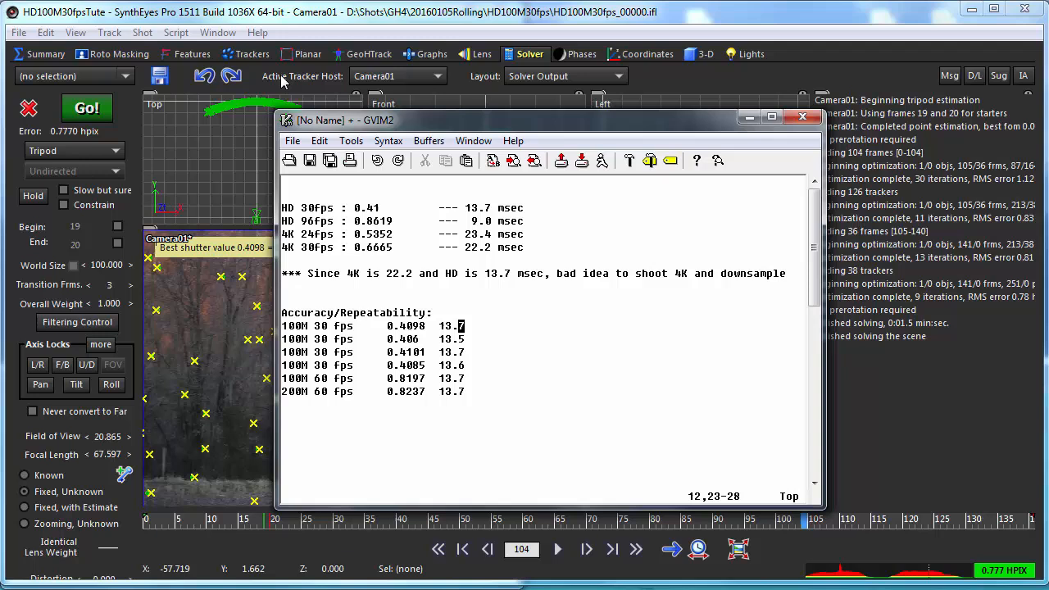
mouse_move(532, 311)
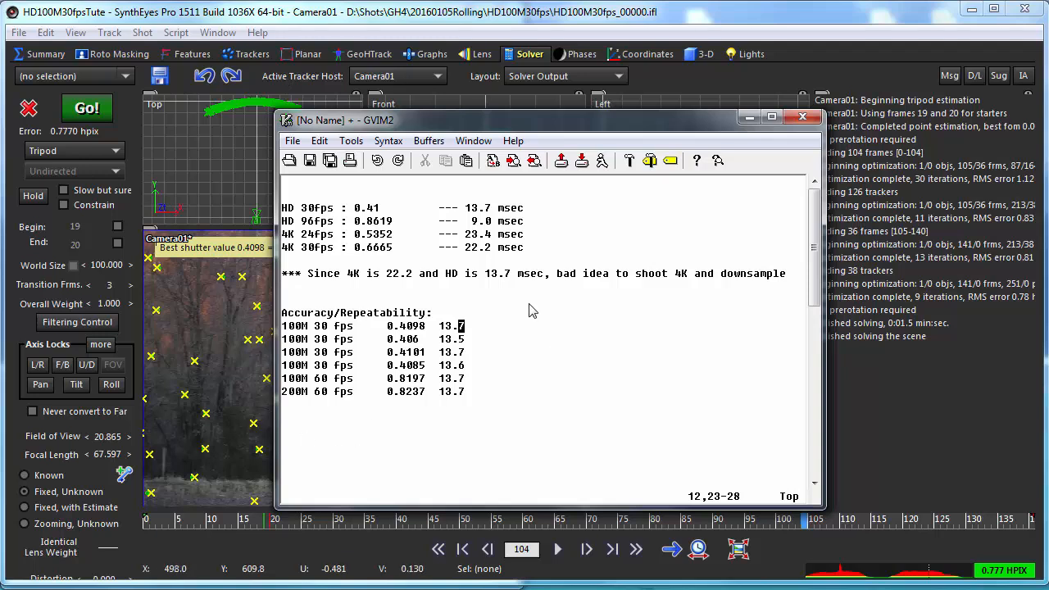
mouse_move(449, 252)
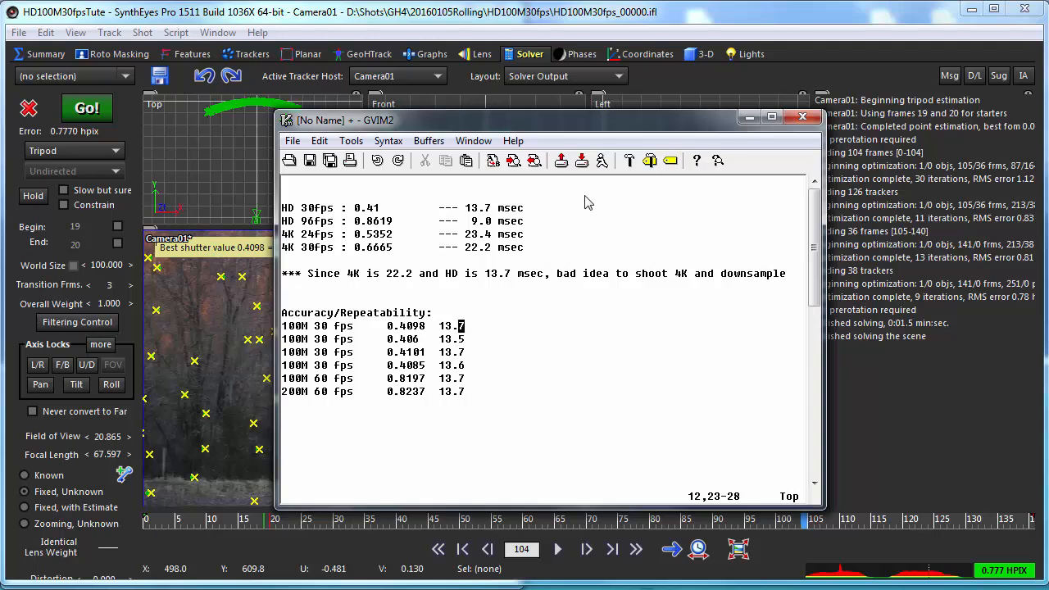
mouse_move(326, 220)
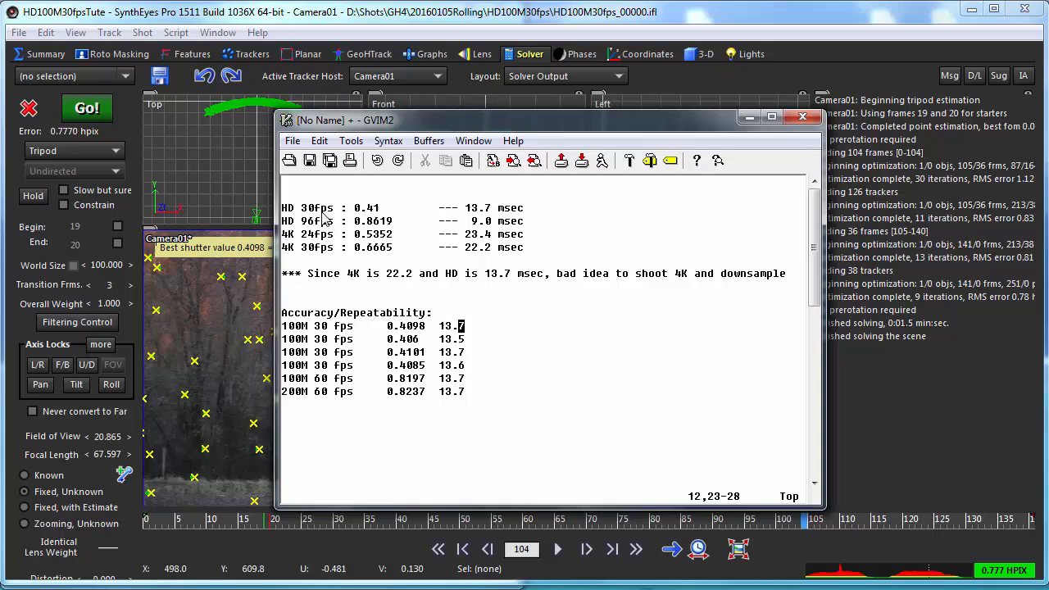
mouse_move(352, 229)
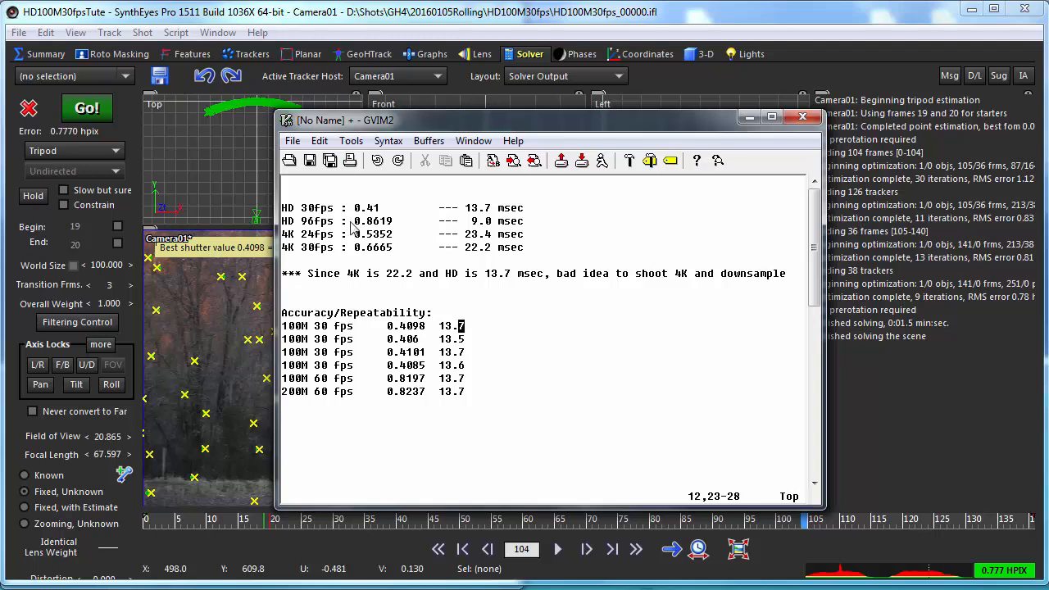
mouse_move(368, 298)
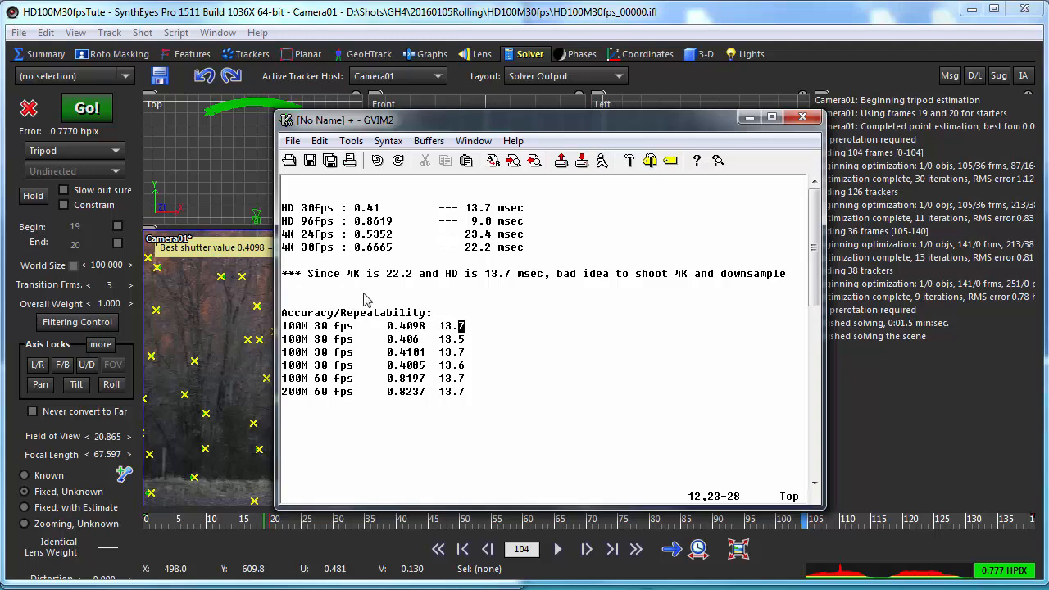
mouse_move(292, 256)
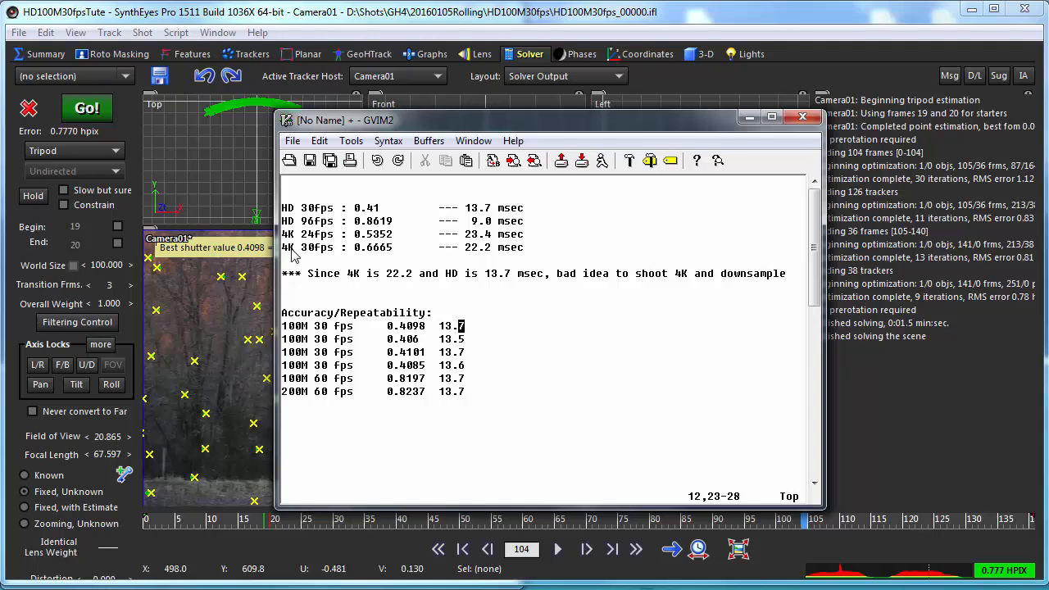
mouse_move(313, 260)
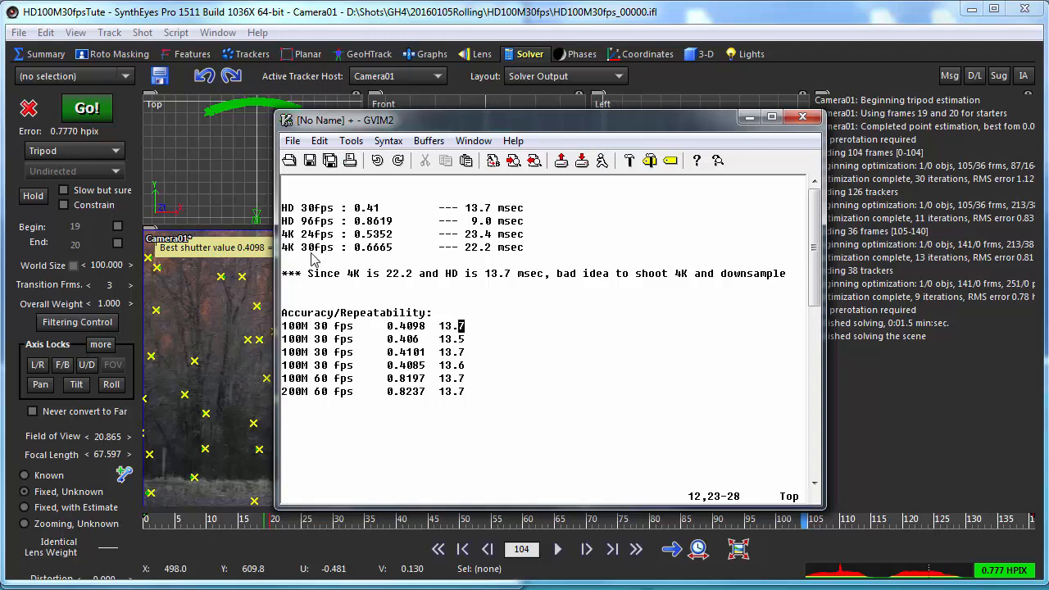
mouse_move(495, 264)
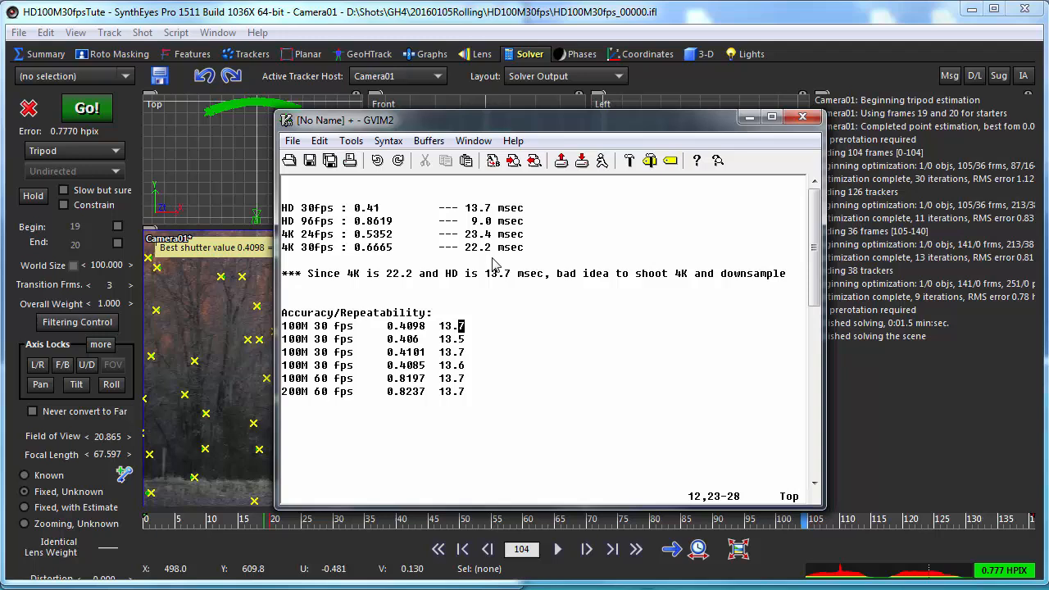
mouse_move(354, 304)
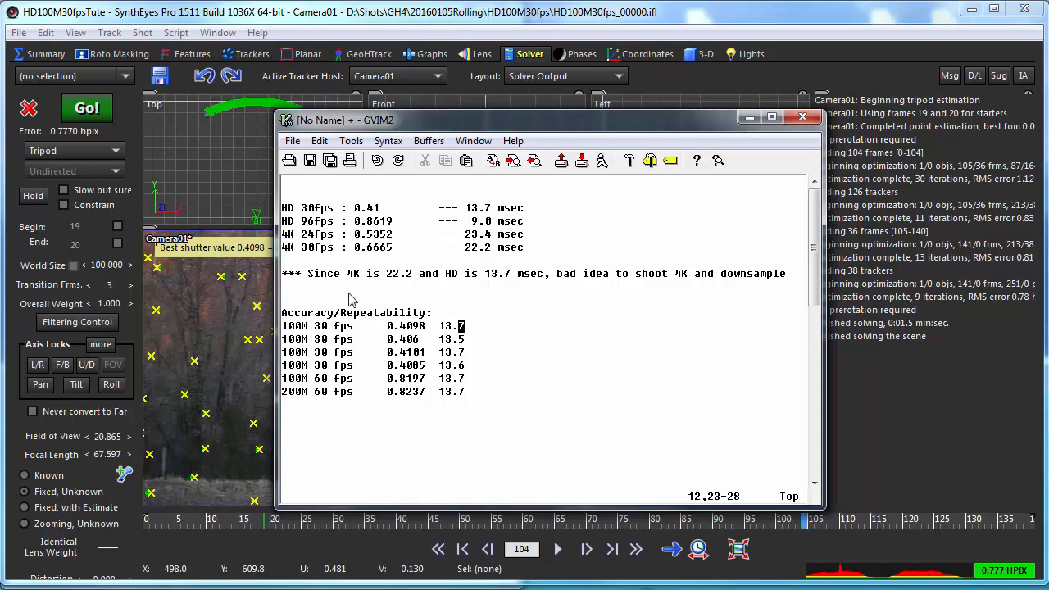
mouse_move(490, 223)
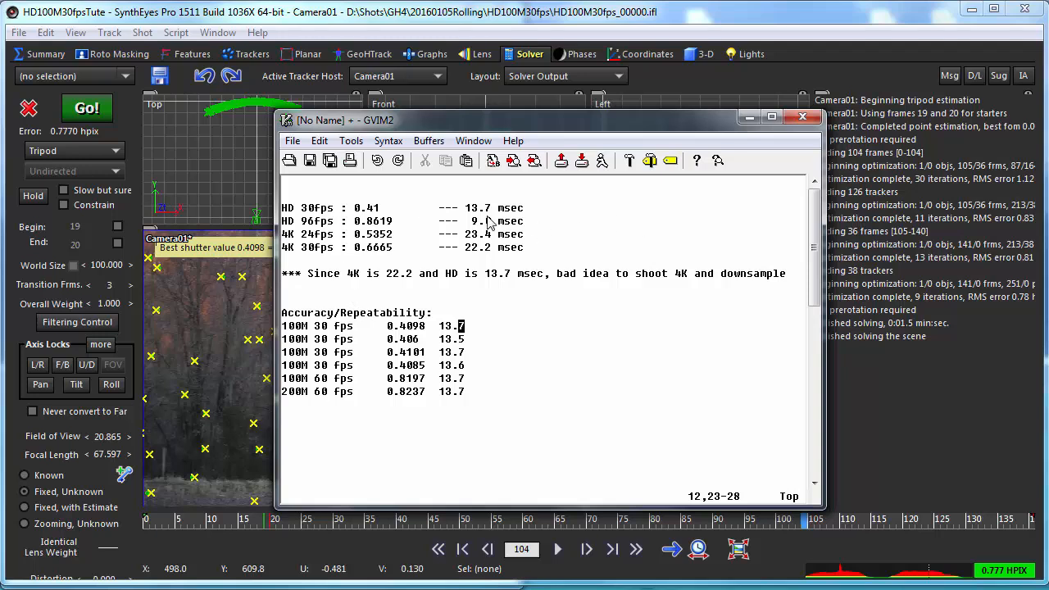
mouse_move(318, 219)
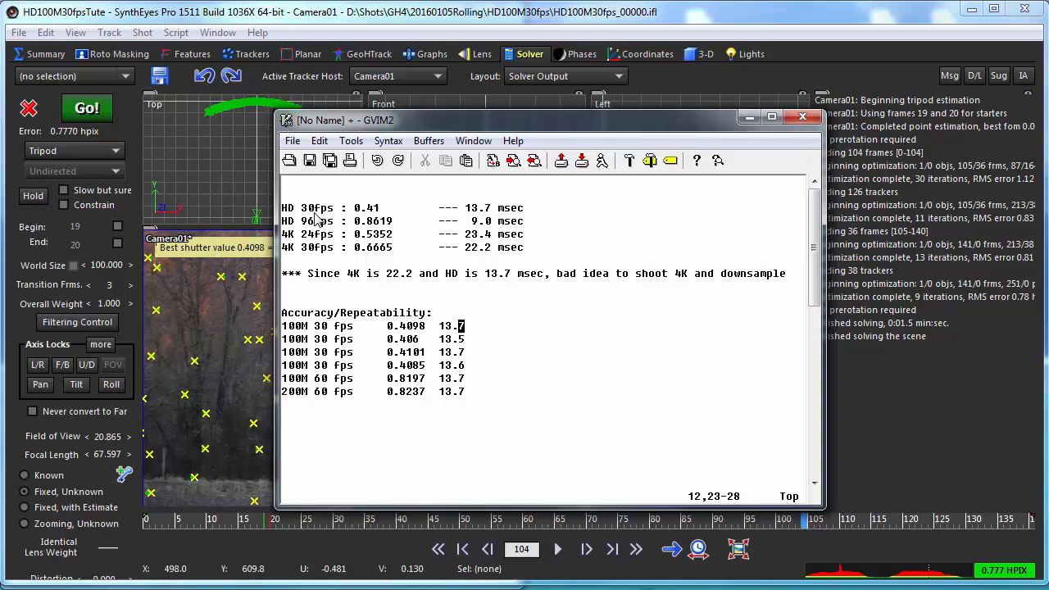
mouse_move(373, 238)
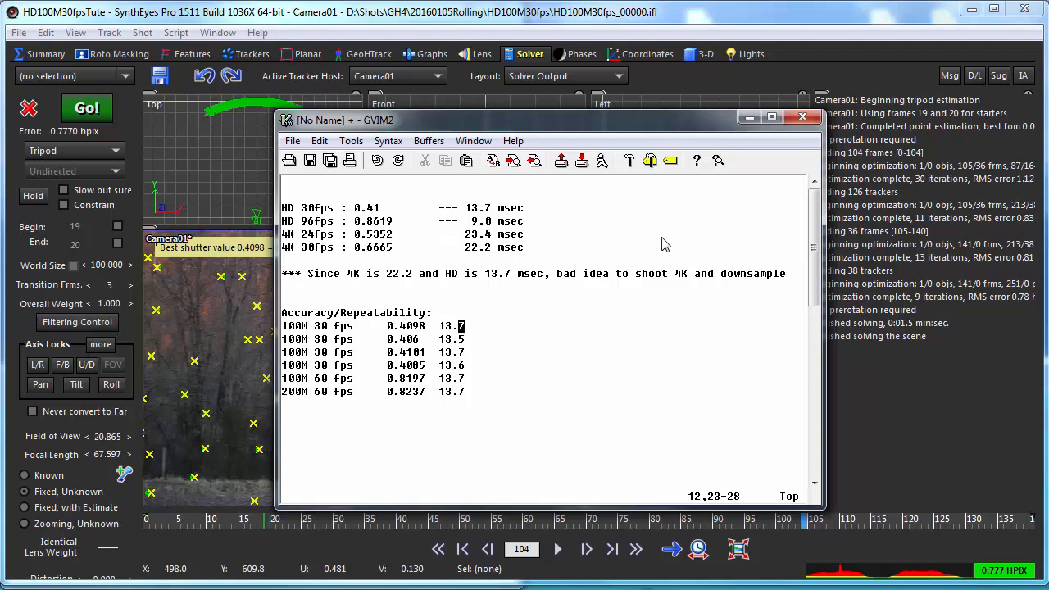
mouse_move(508, 398)
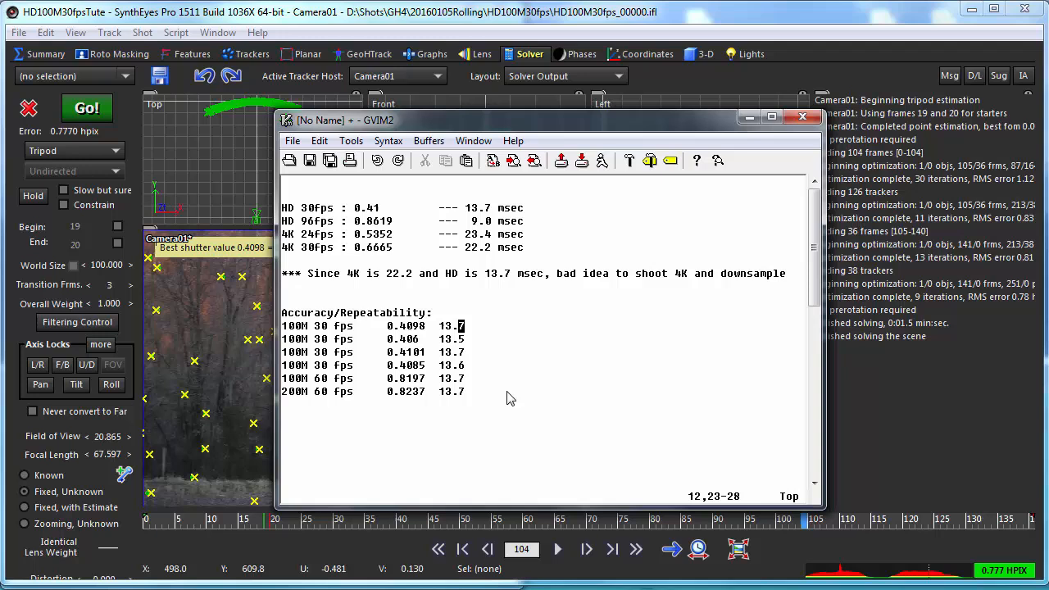
mouse_move(347, 289)
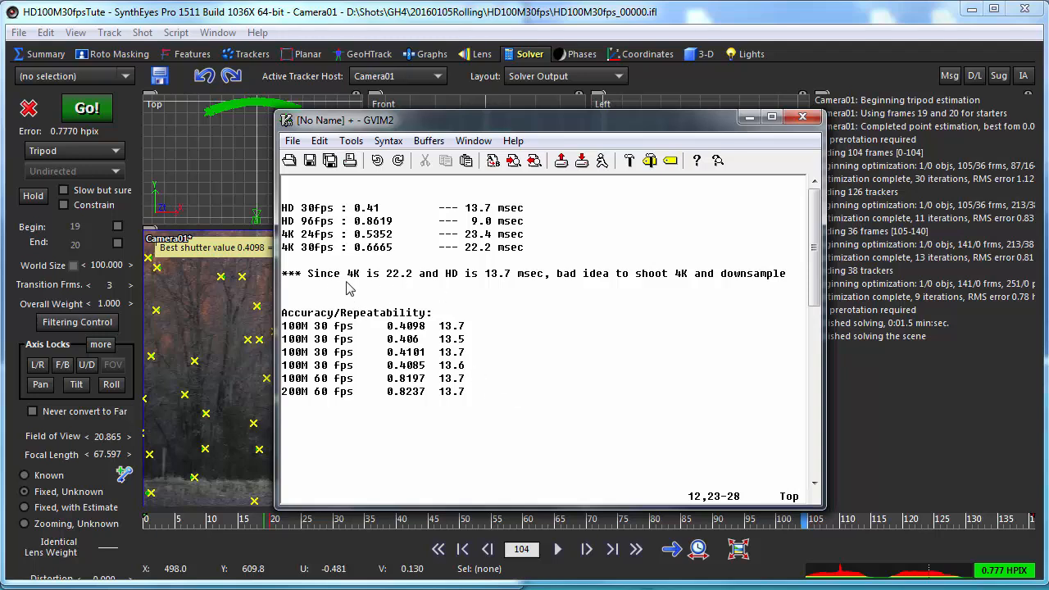
mouse_move(380, 285)
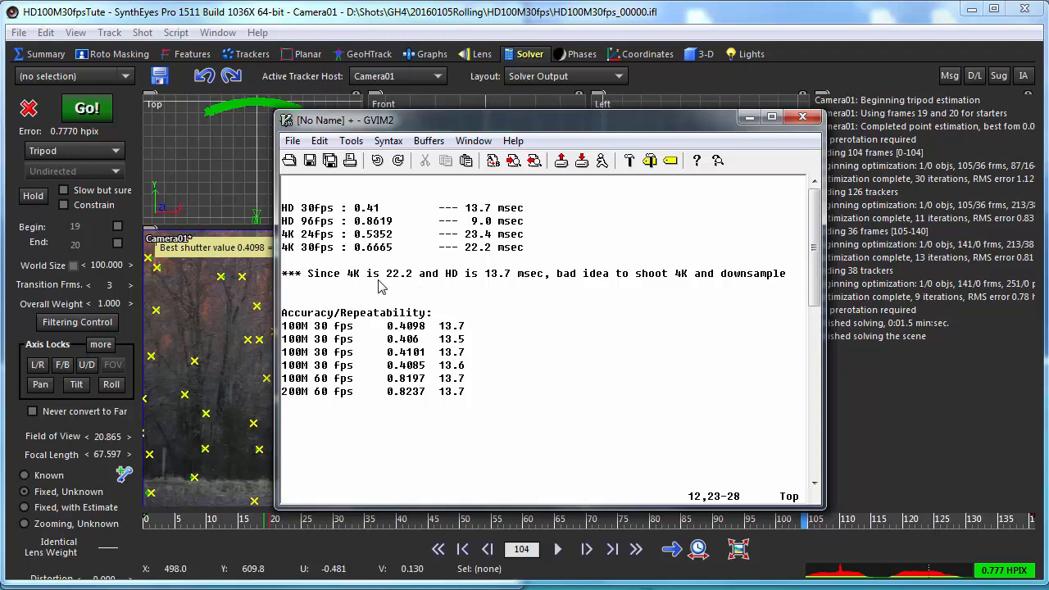
mouse_move(462, 297)
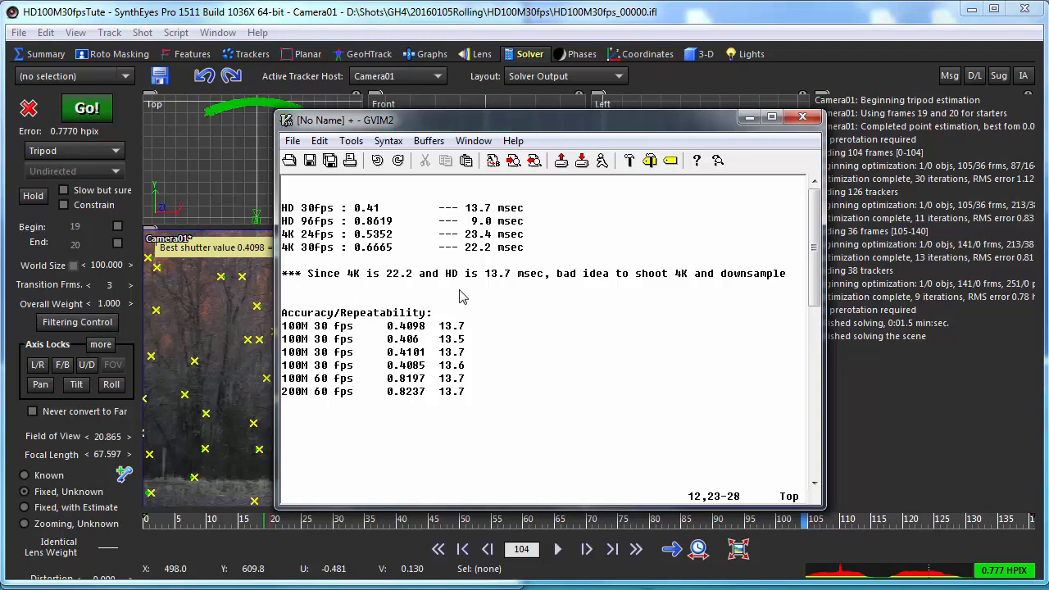
mouse_move(452, 288)
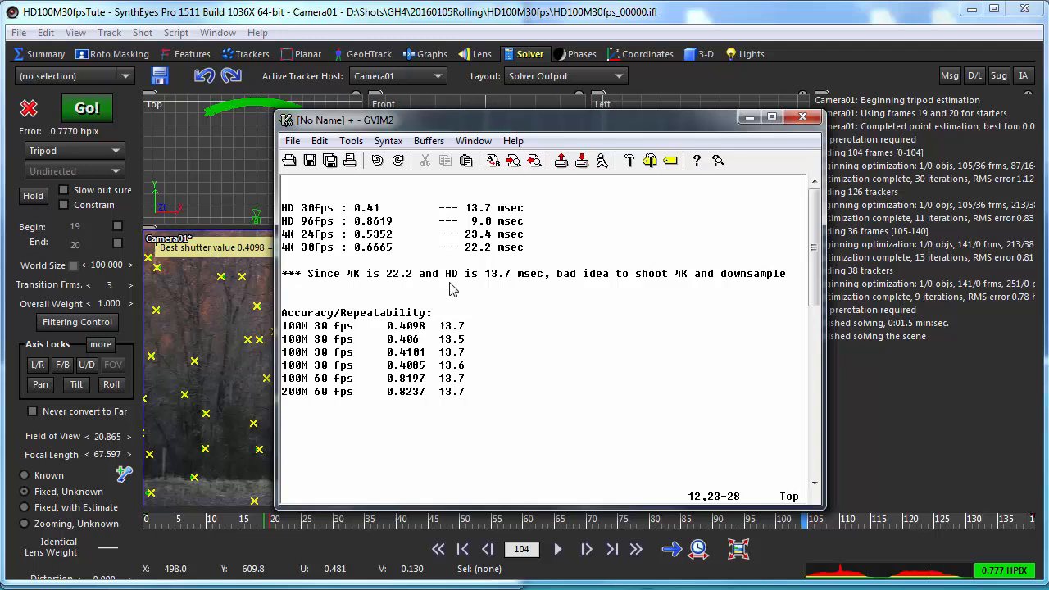
mouse_move(515, 229)
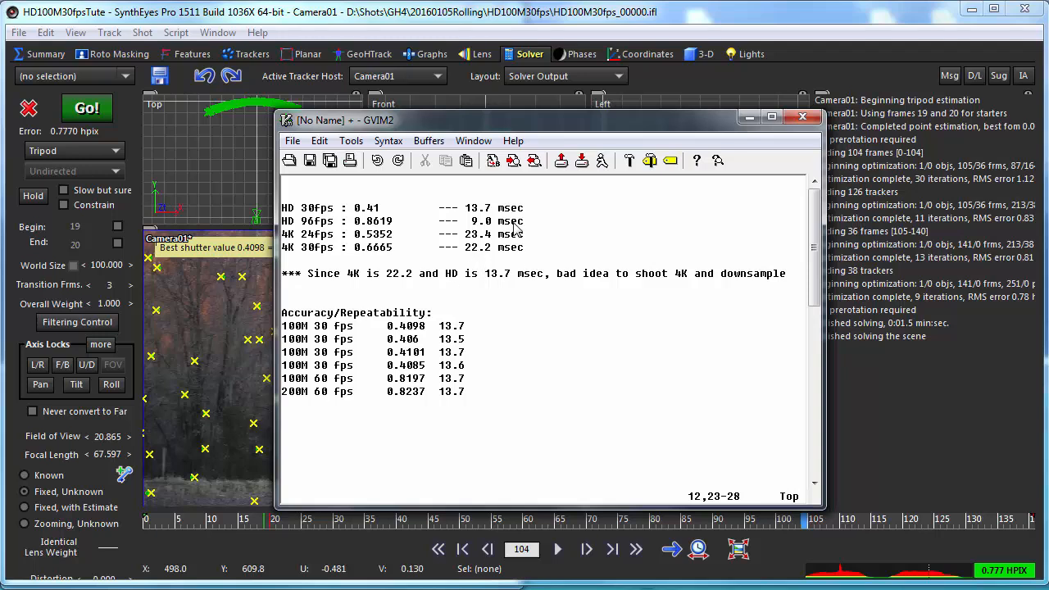
mouse_move(603, 269)
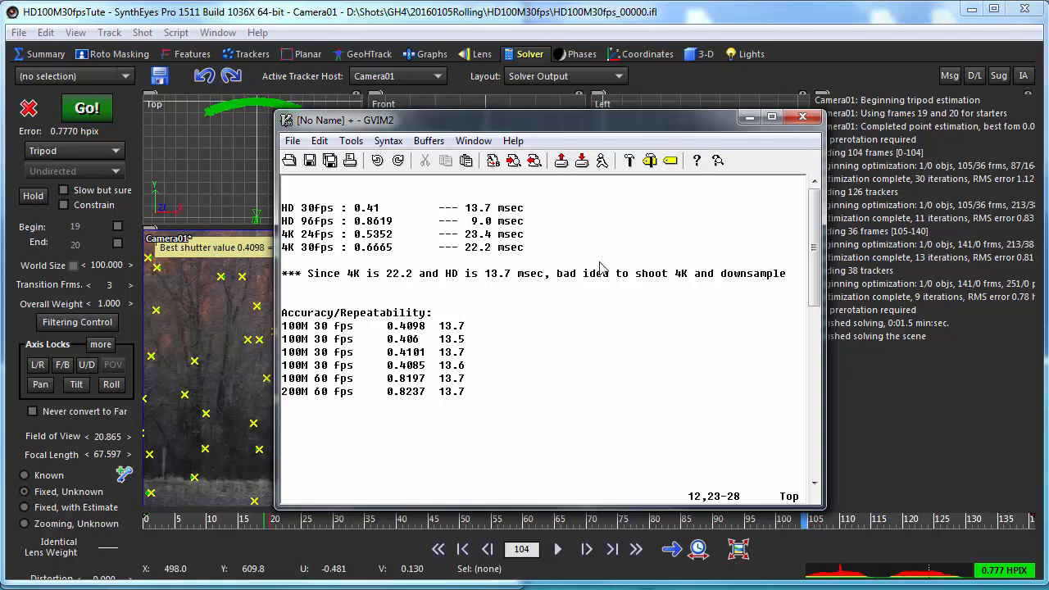
mouse_move(427, 442)
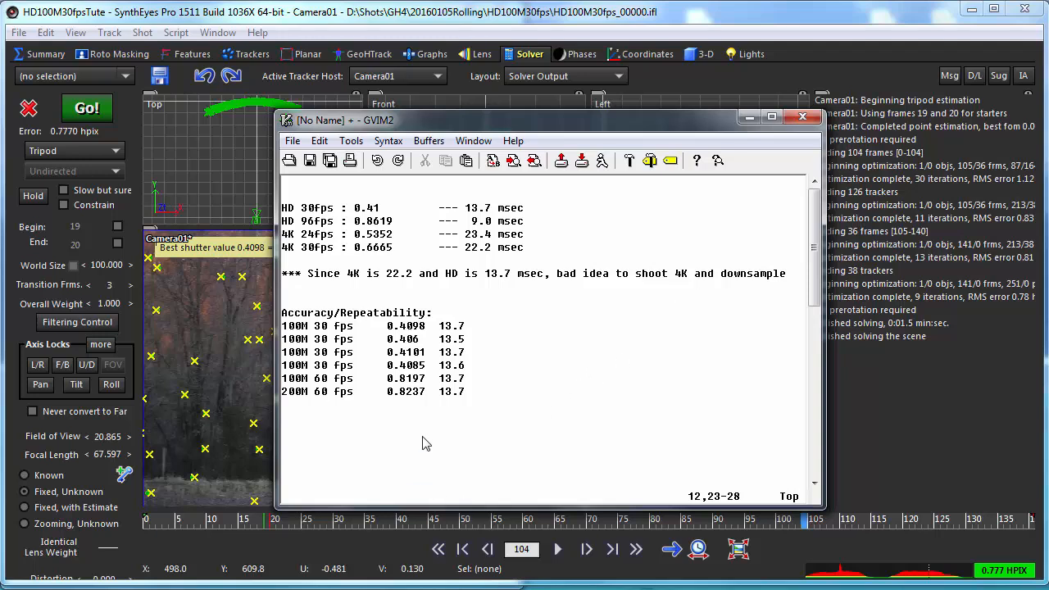
mouse_move(413, 320)
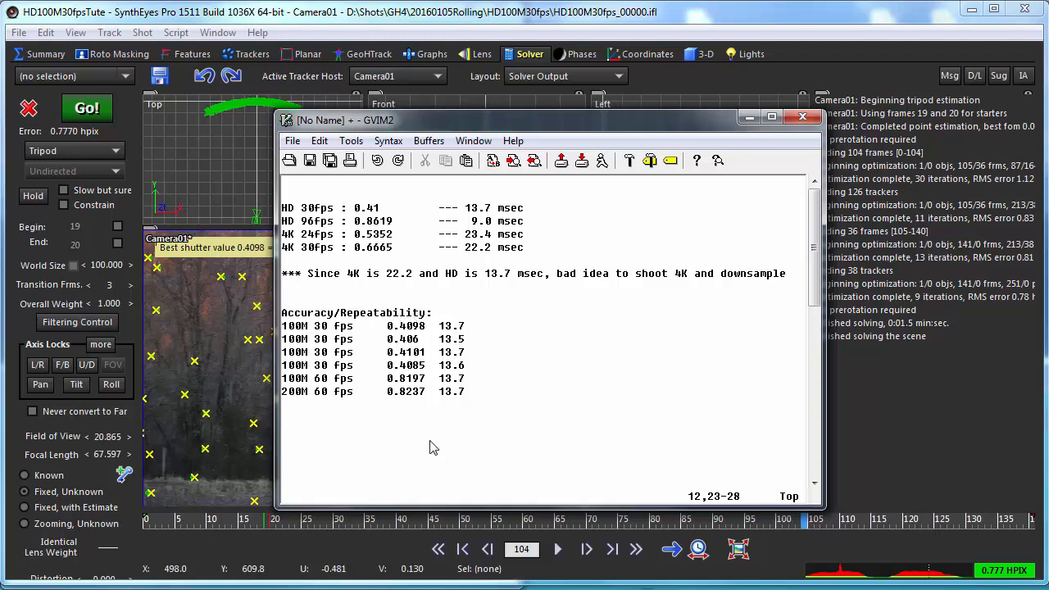
mouse_move(368, 387)
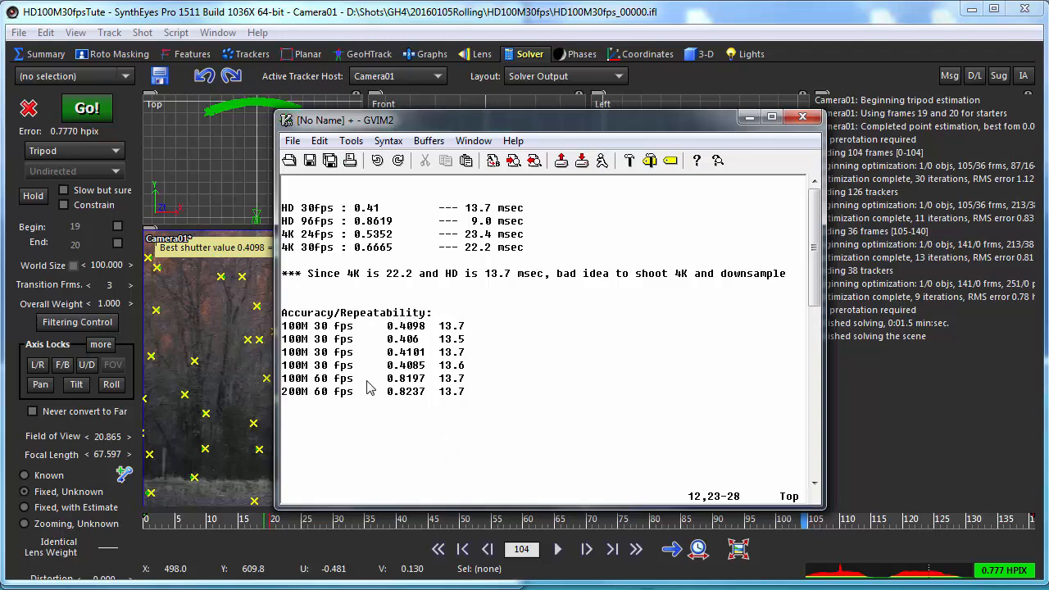
mouse_move(322, 418)
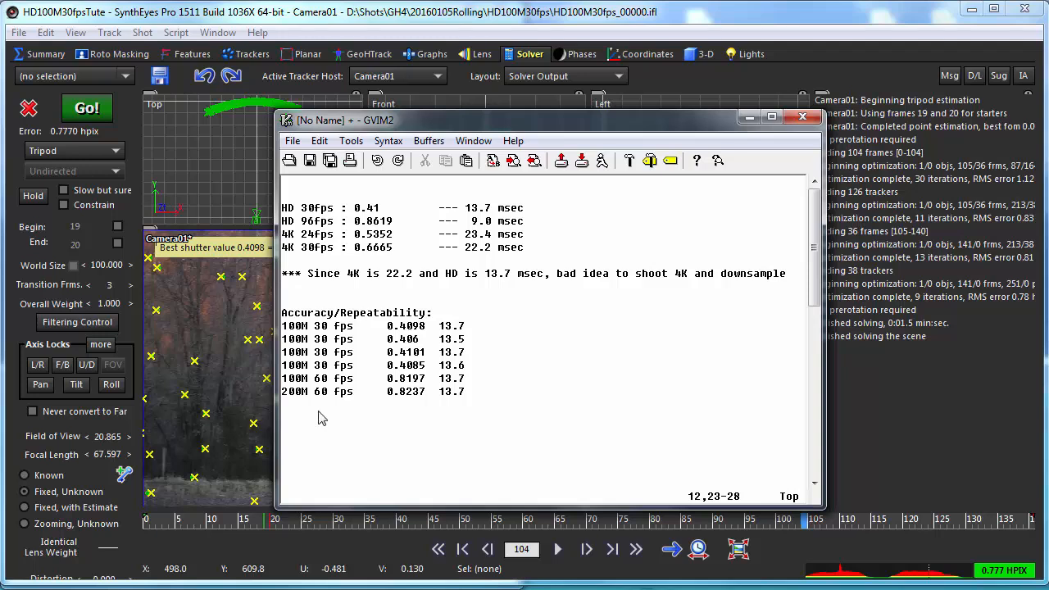
mouse_move(409, 449)
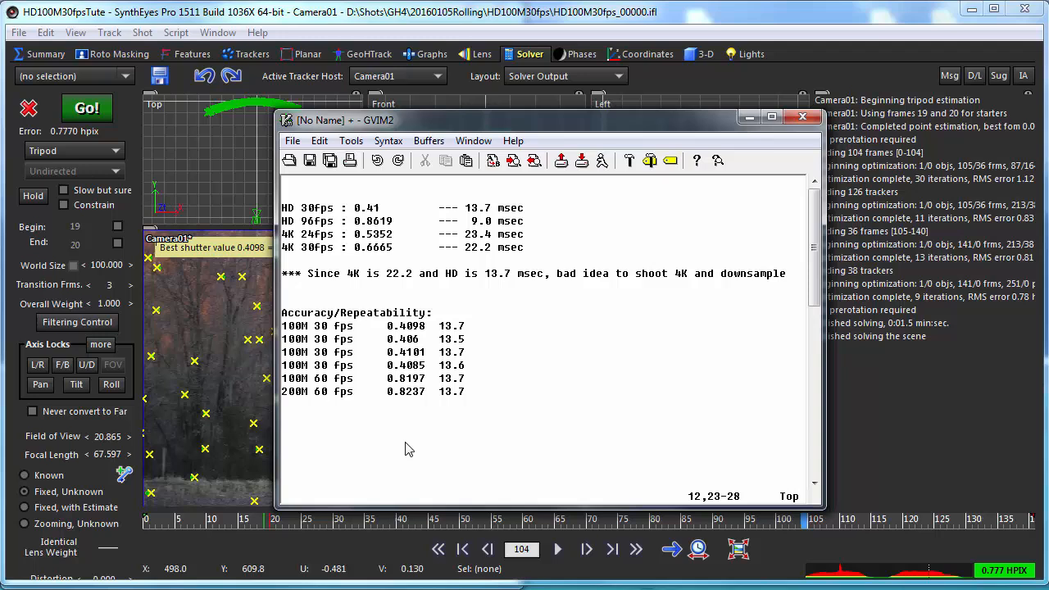
mouse_move(426, 413)
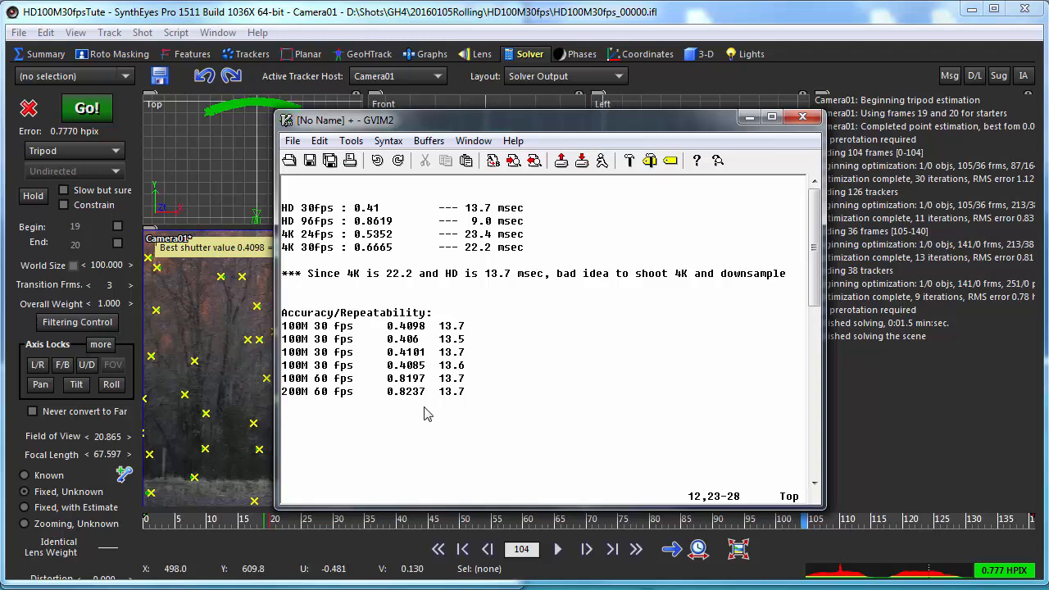
mouse_move(474, 360)
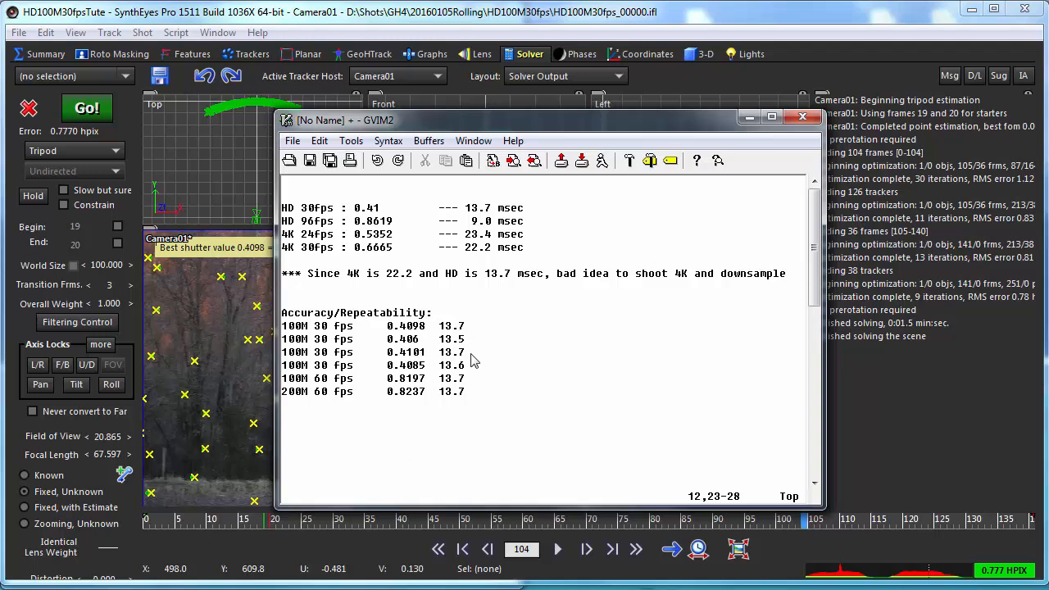
mouse_move(467, 293)
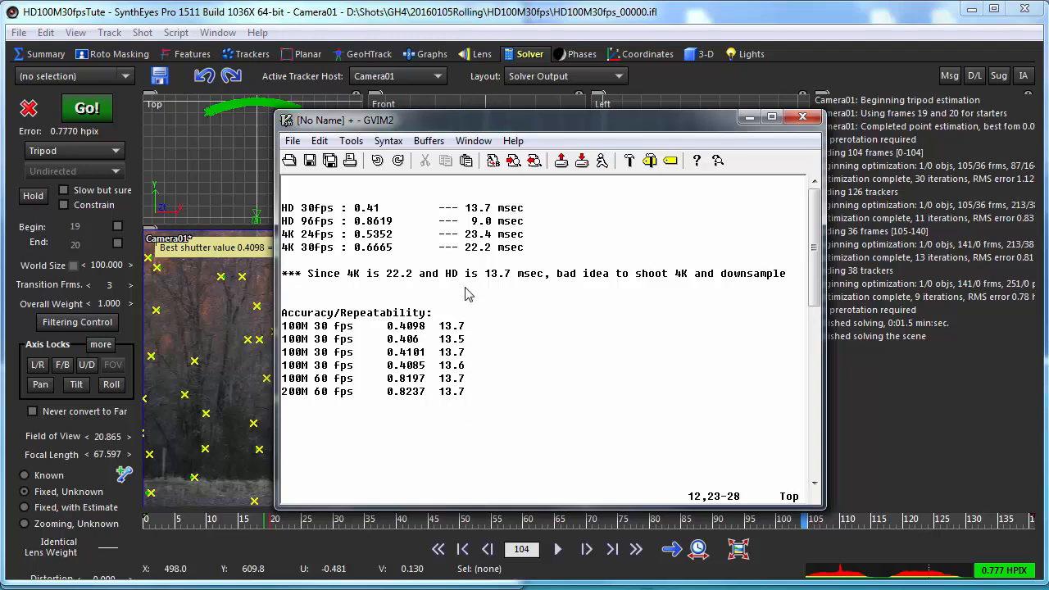
mouse_move(459, 411)
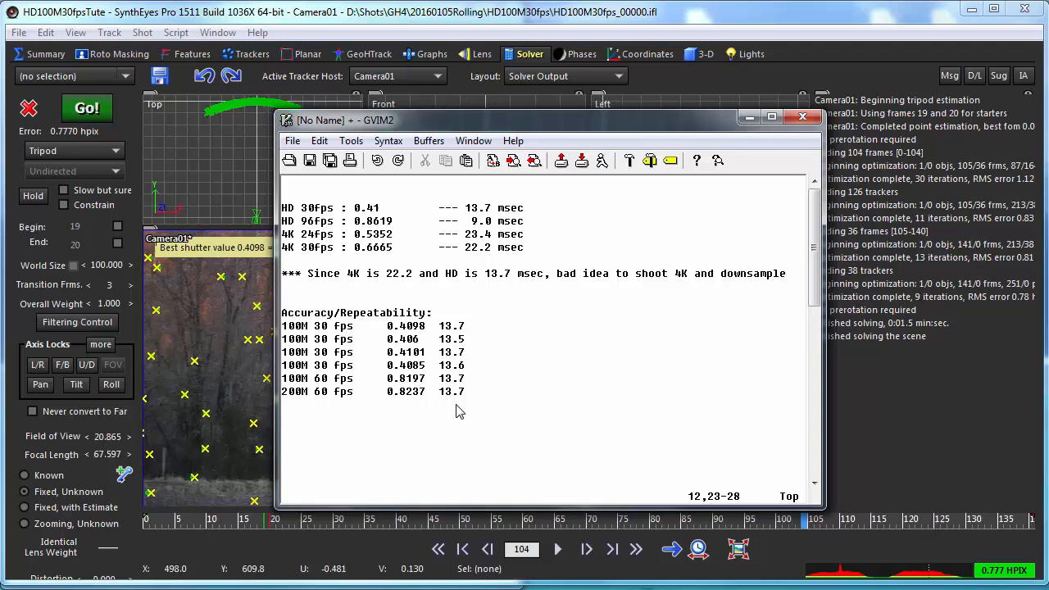
mouse_move(458, 408)
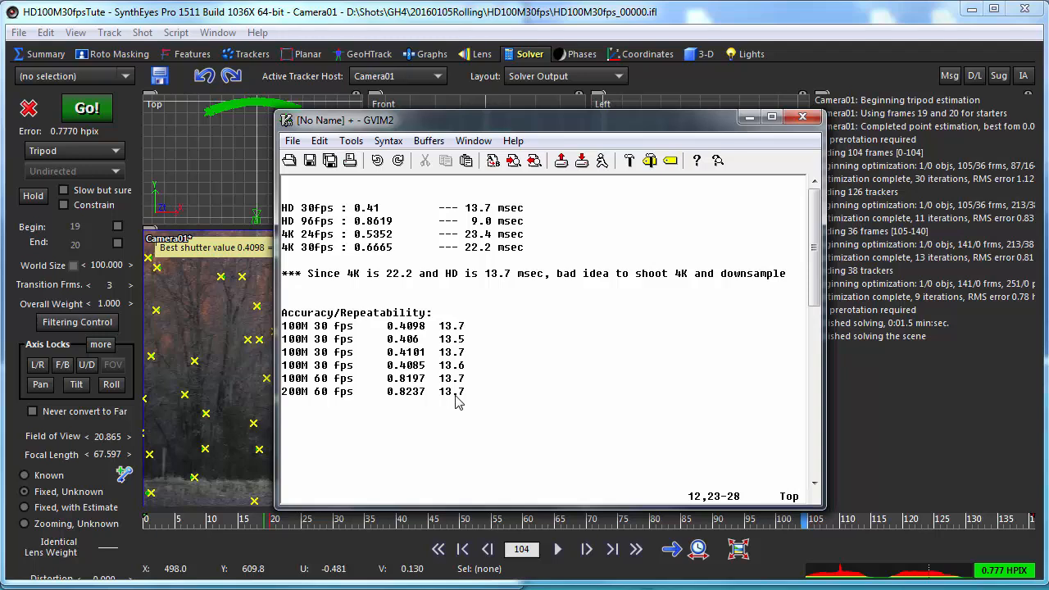
mouse_move(518, 394)
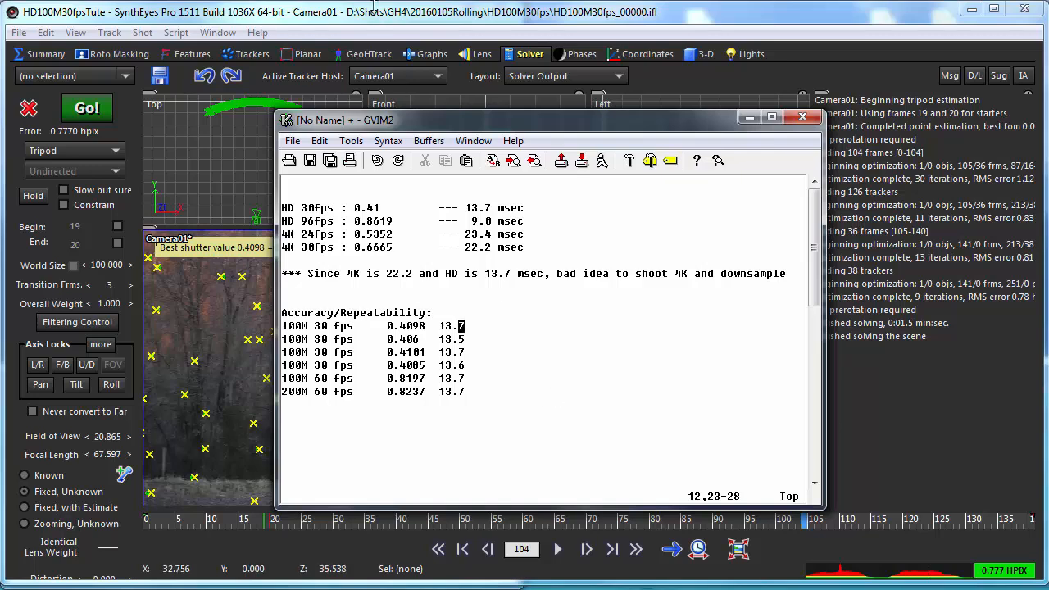
left_click(802, 115)
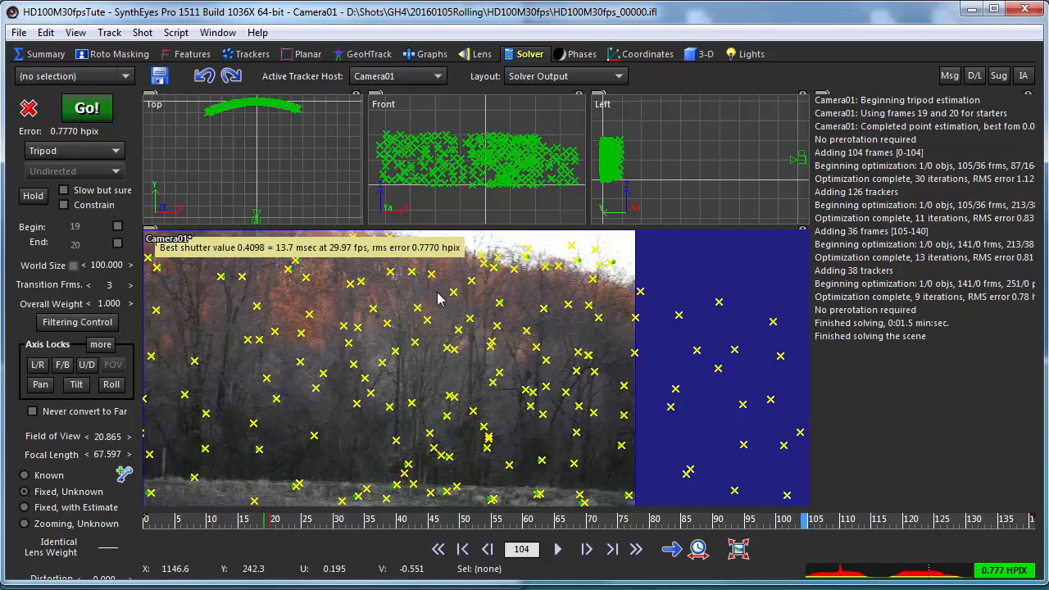
mouse_move(193, 147)
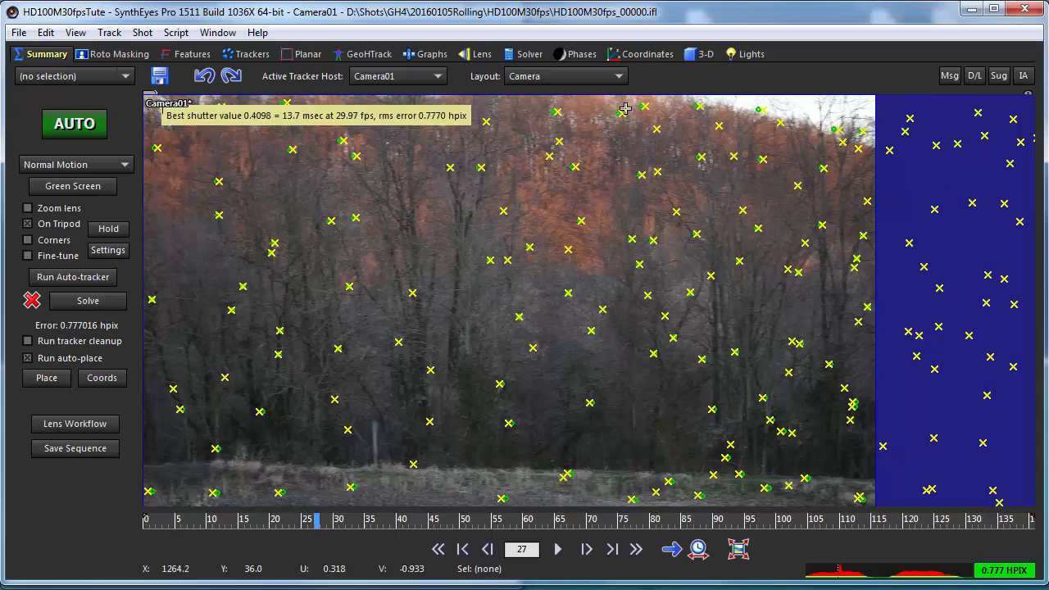
mouse_move(623, 114)
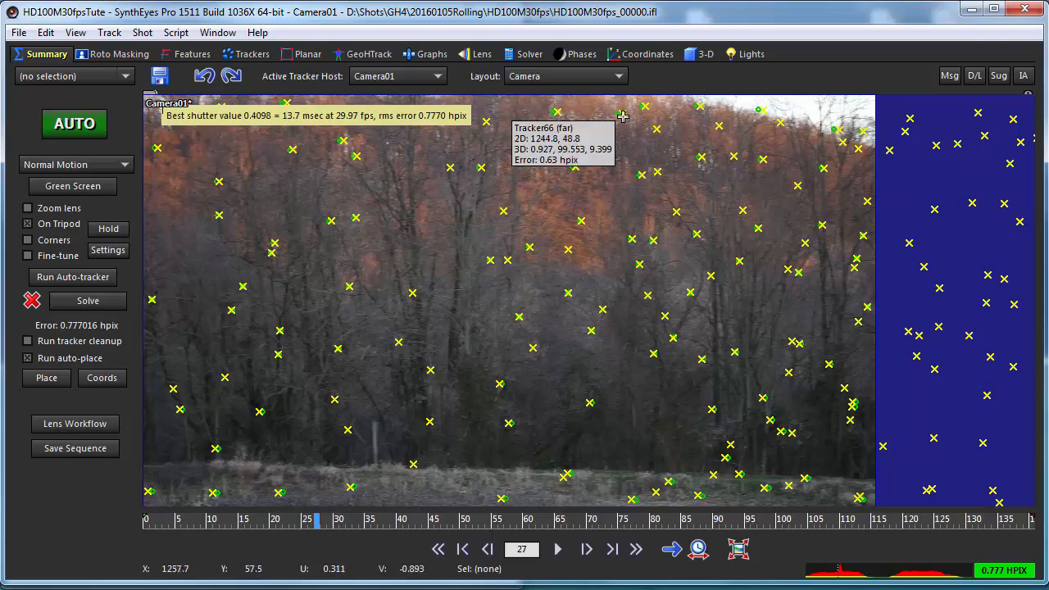
mouse_move(620, 131)
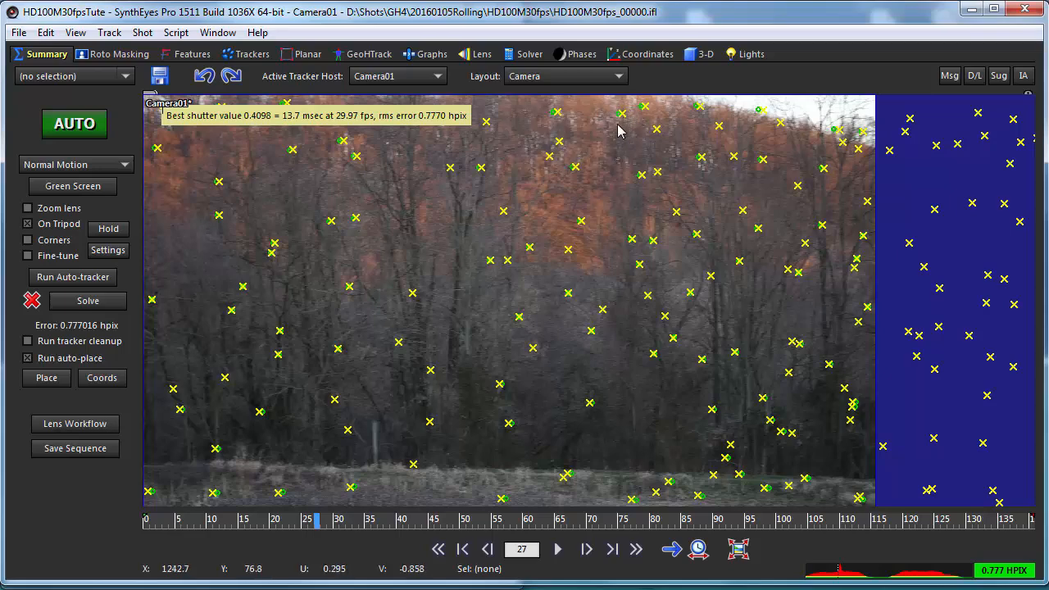
mouse_move(664, 102)
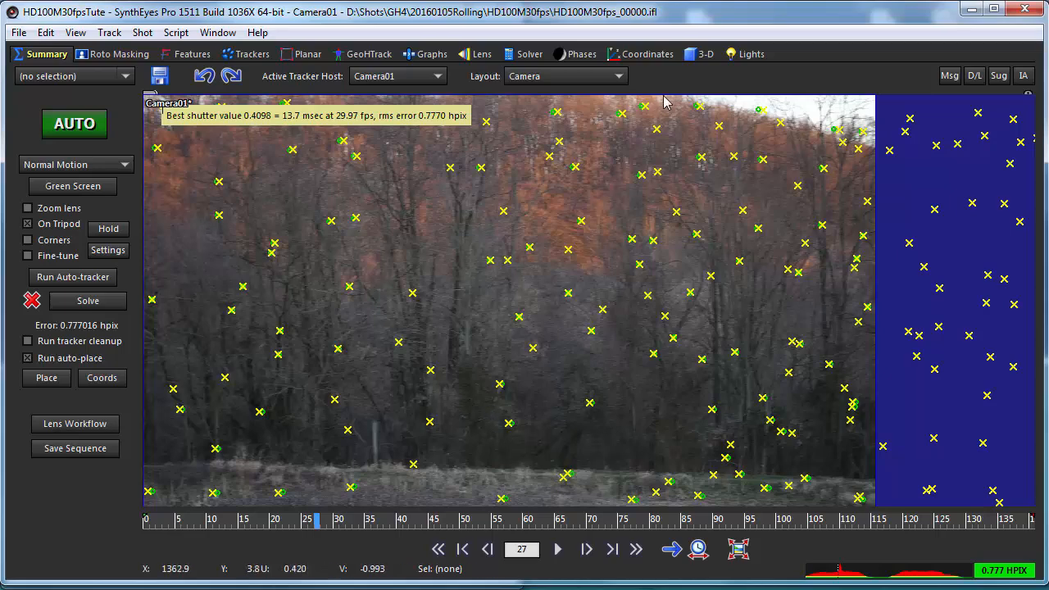
mouse_move(533, 327)
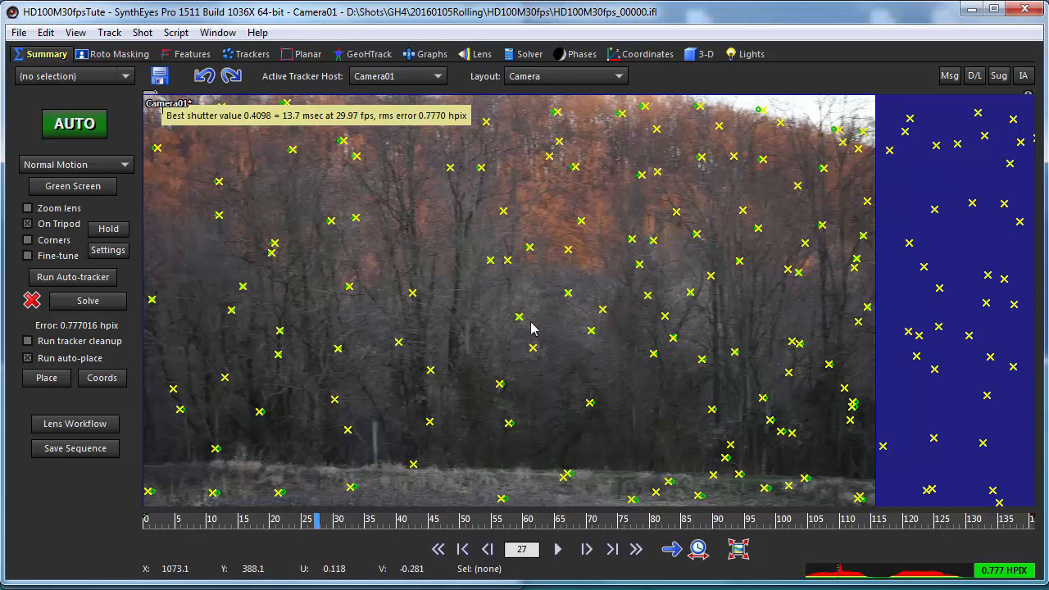
mouse_move(302, 269)
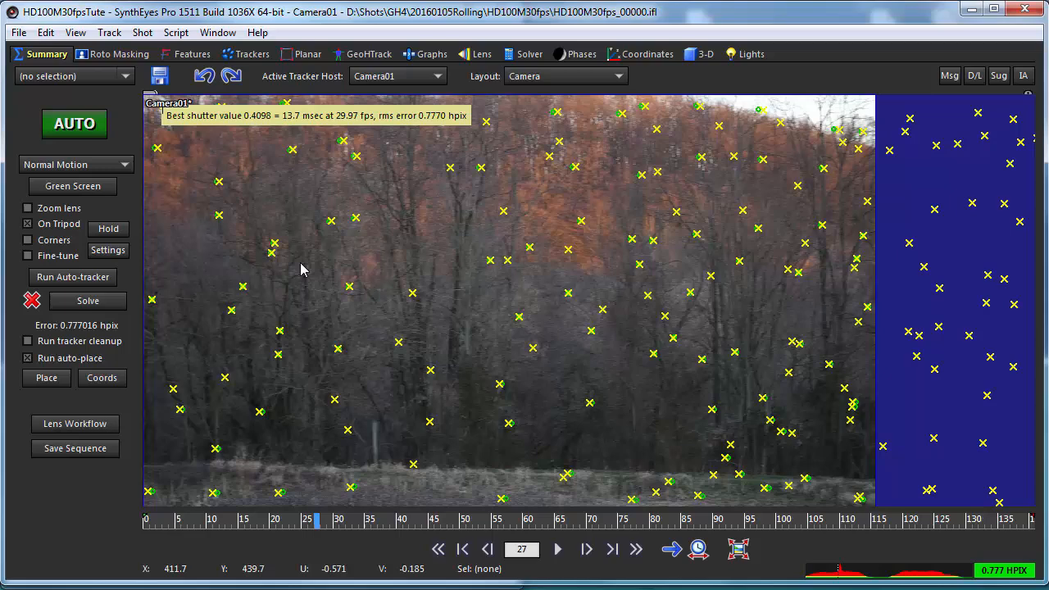
mouse_move(599, 160)
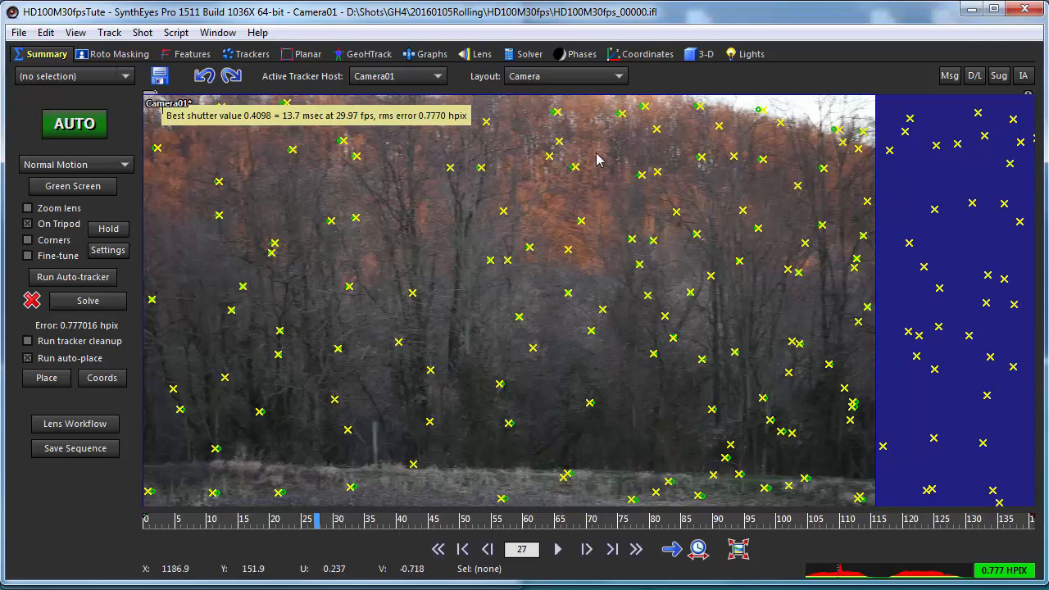
mouse_move(410, 528)
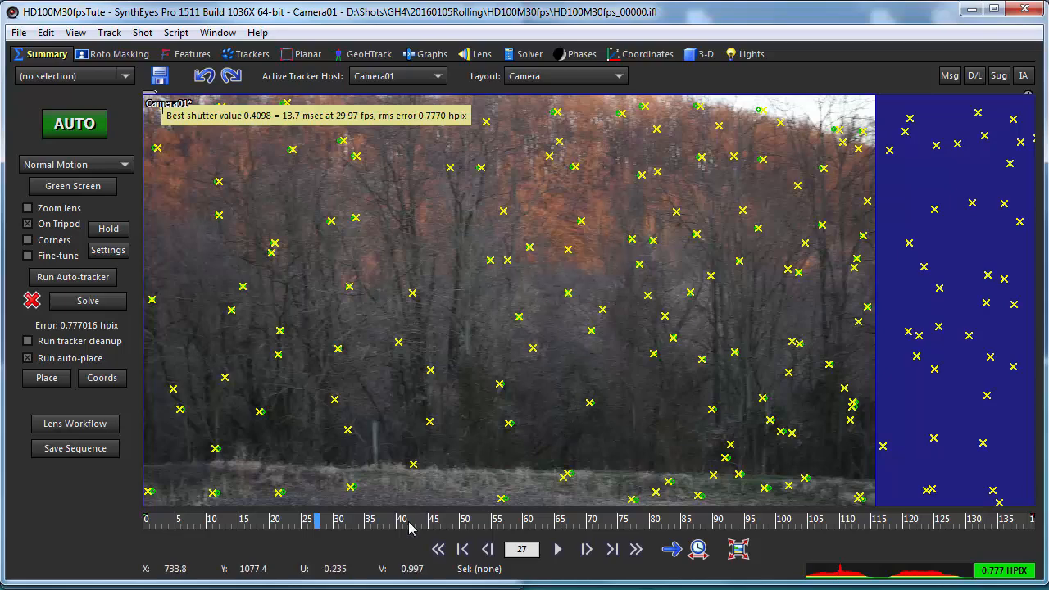
mouse_move(614, 370)
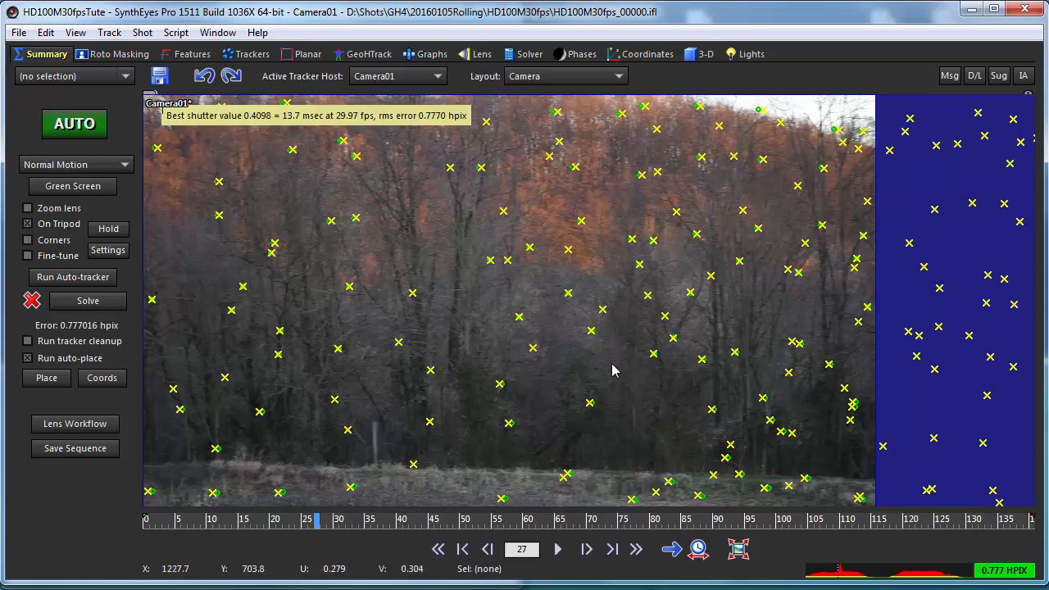
mouse_move(688, 318)
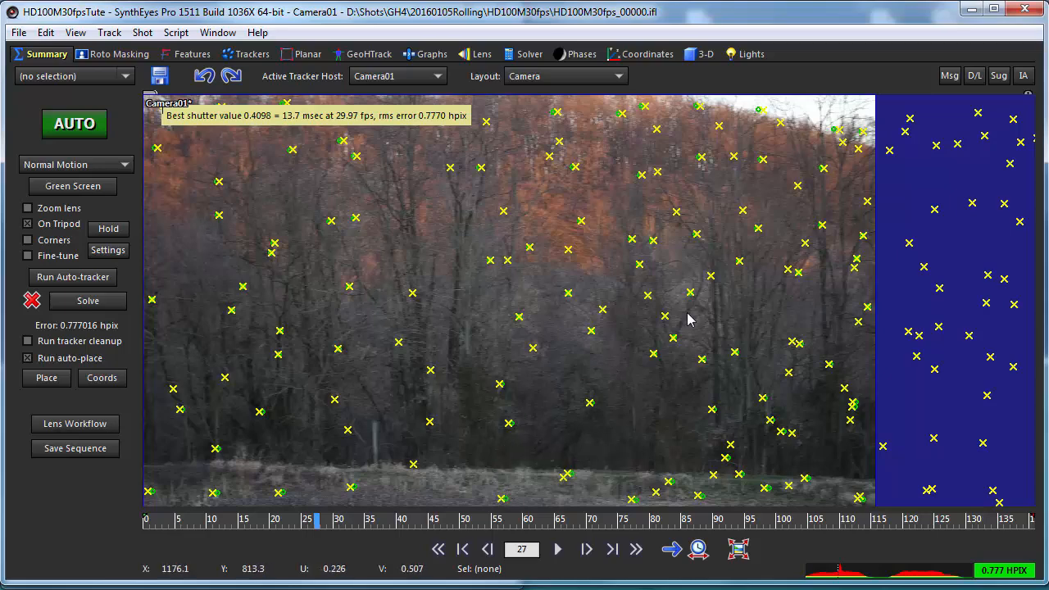
mouse_move(643, 216)
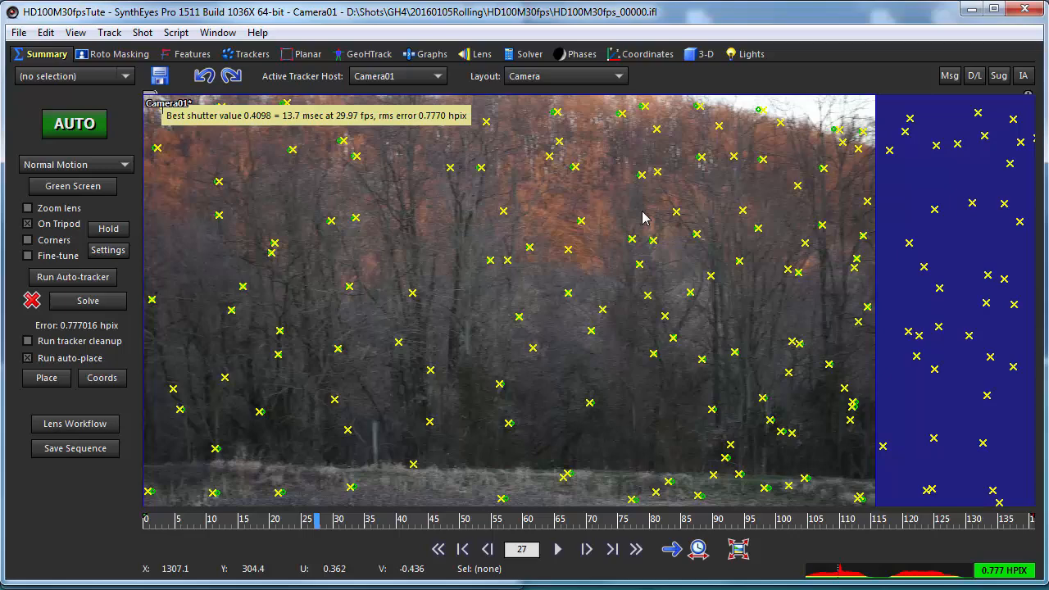
mouse_move(597, 178)
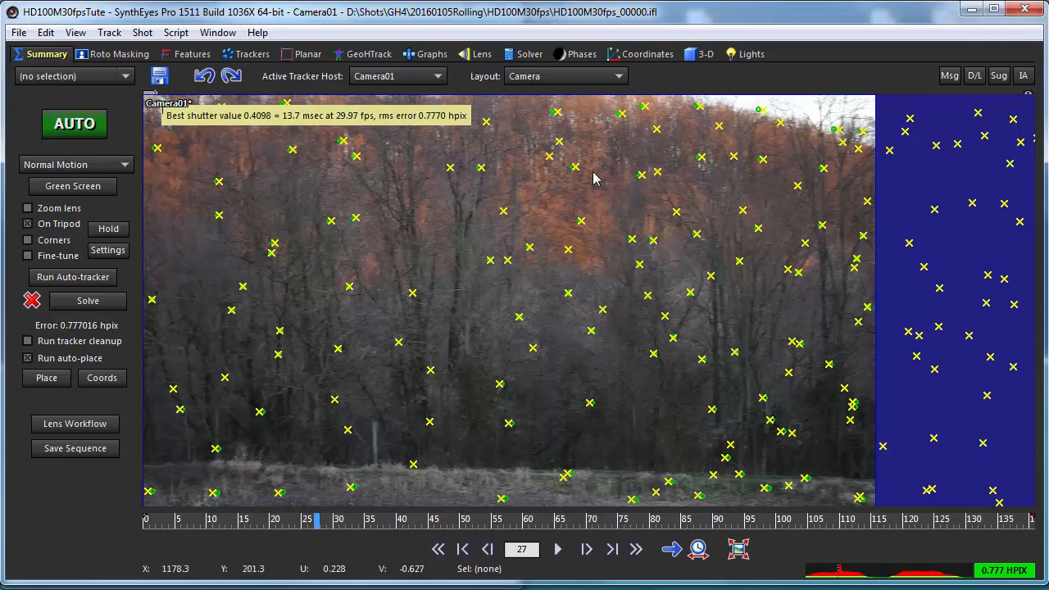
mouse_move(550, 295)
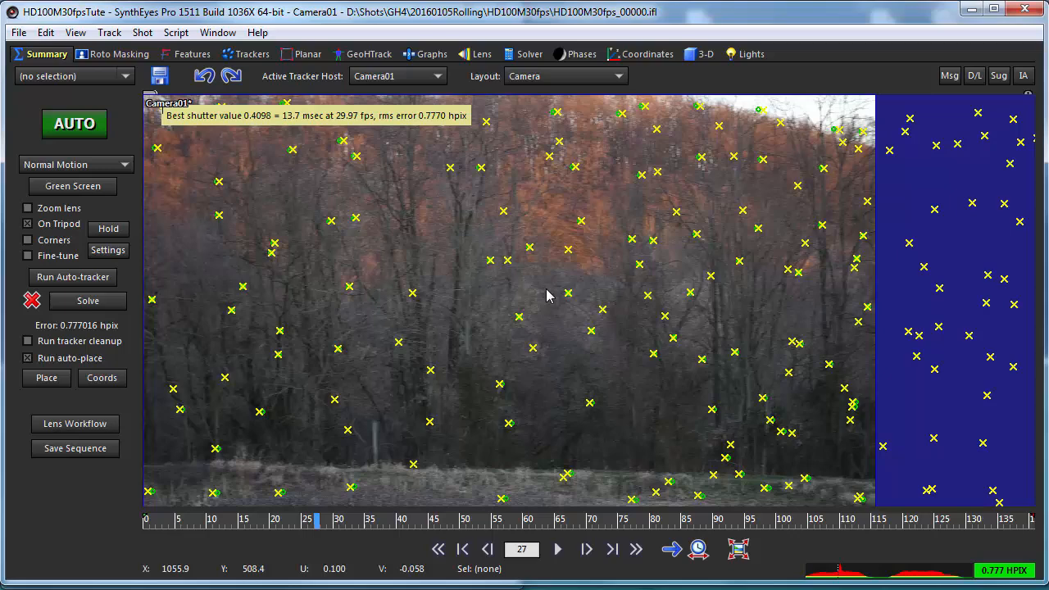
mouse_move(614, 256)
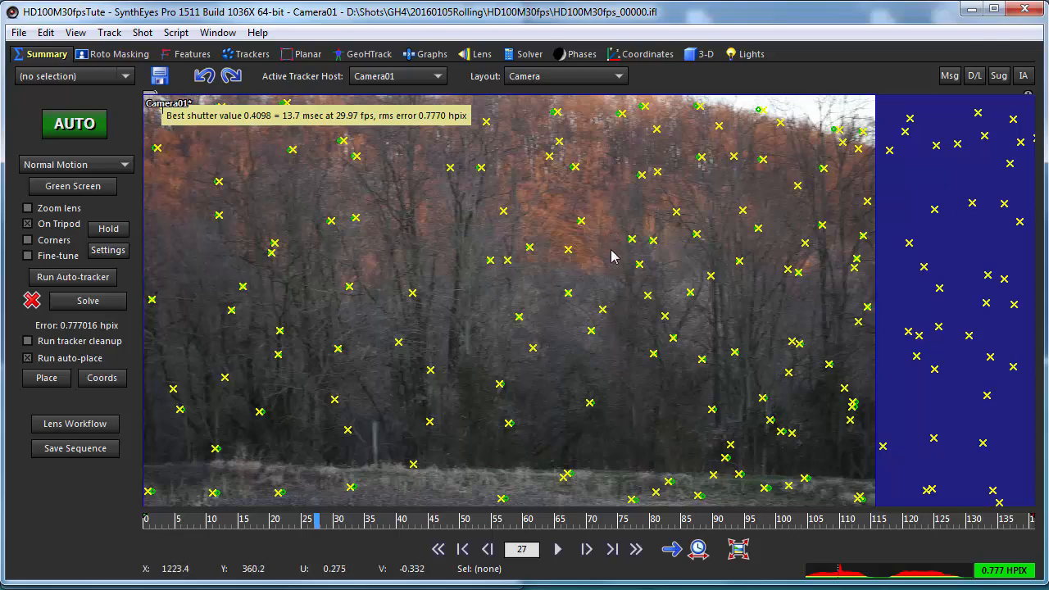
mouse_move(584, 328)
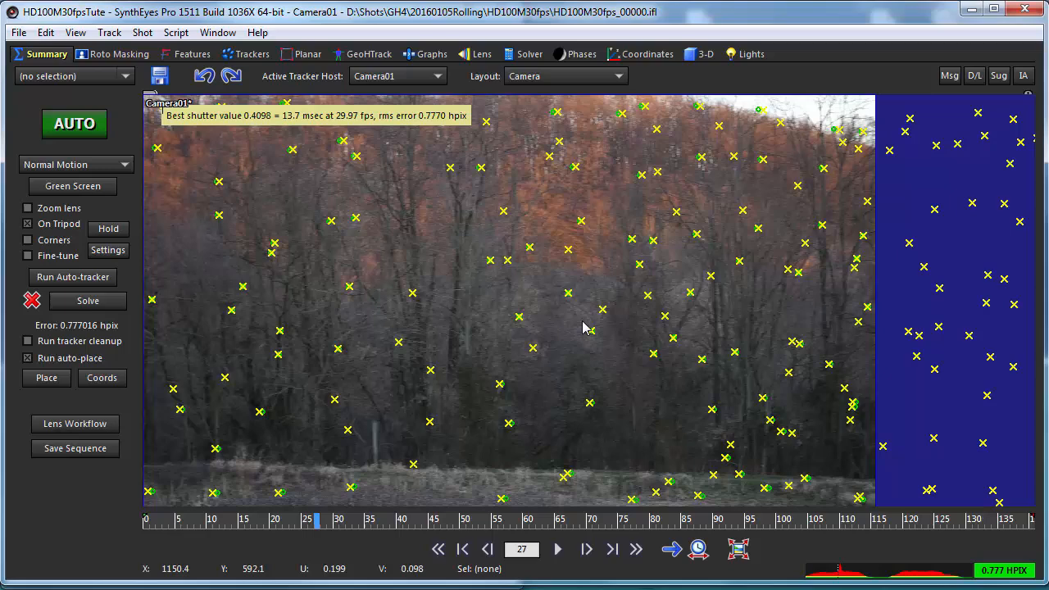
mouse_move(641, 144)
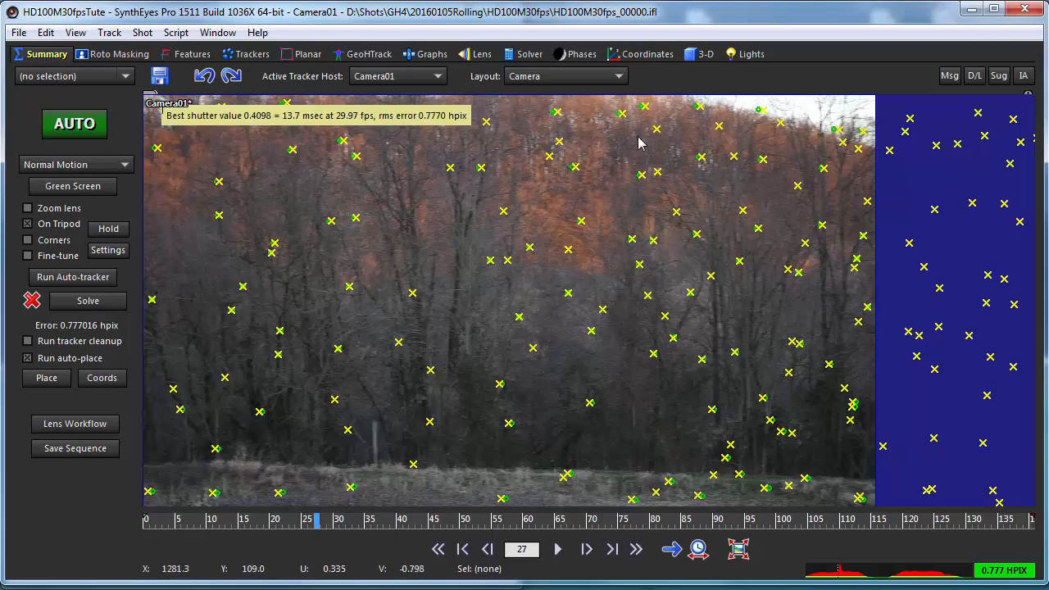
mouse_move(673, 520)
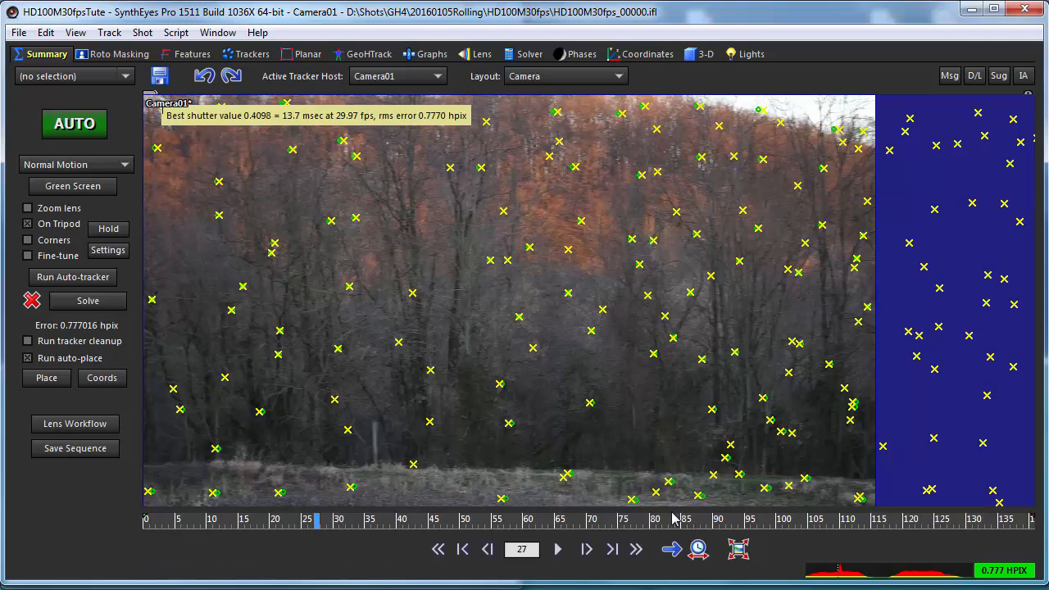
mouse_move(413, 321)
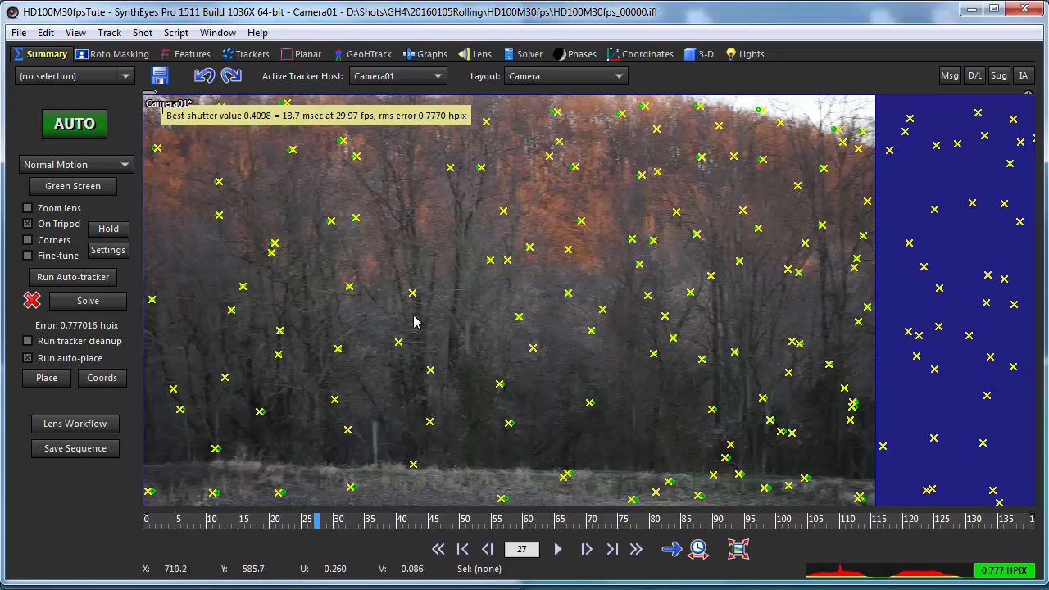
mouse_move(608, 243)
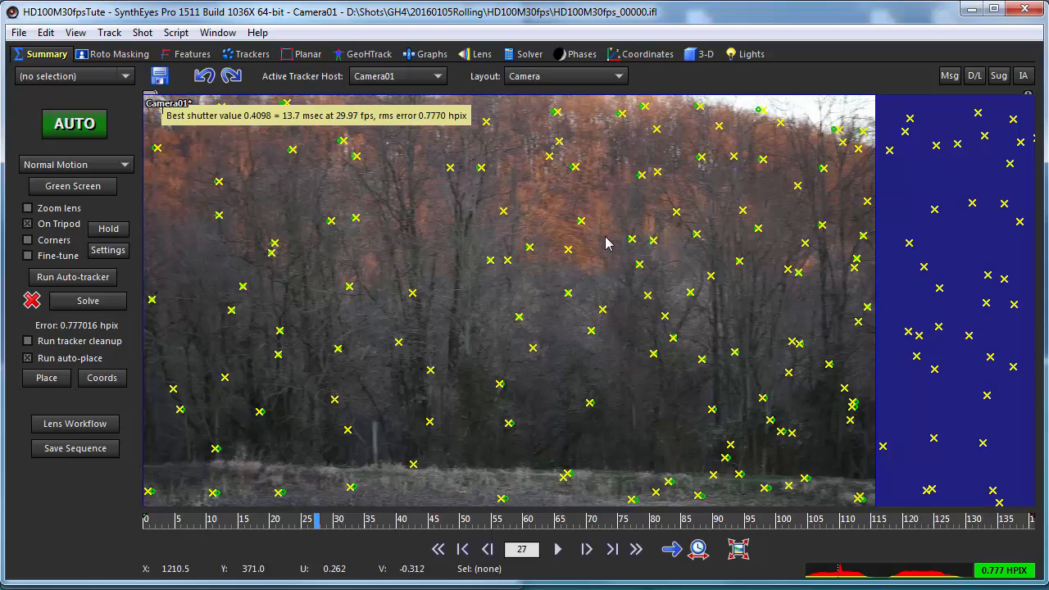
mouse_move(357, 204)
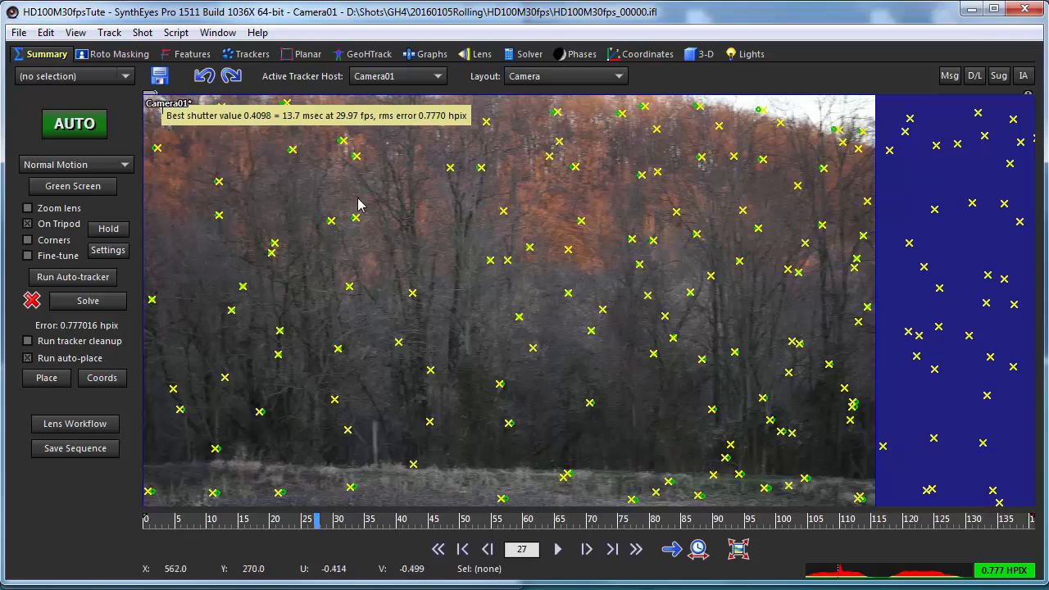
mouse_move(380, 395)
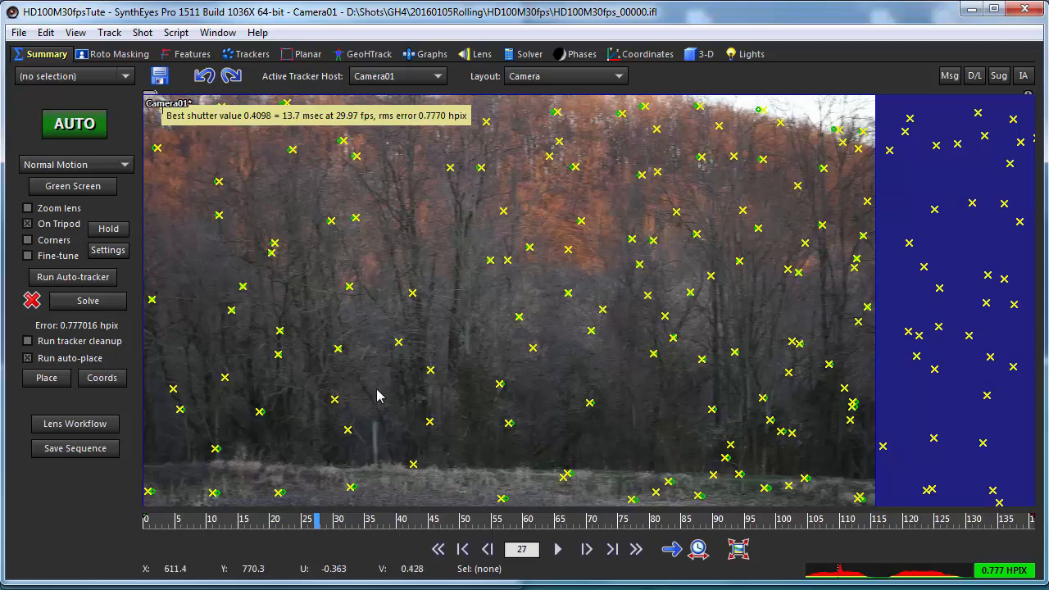